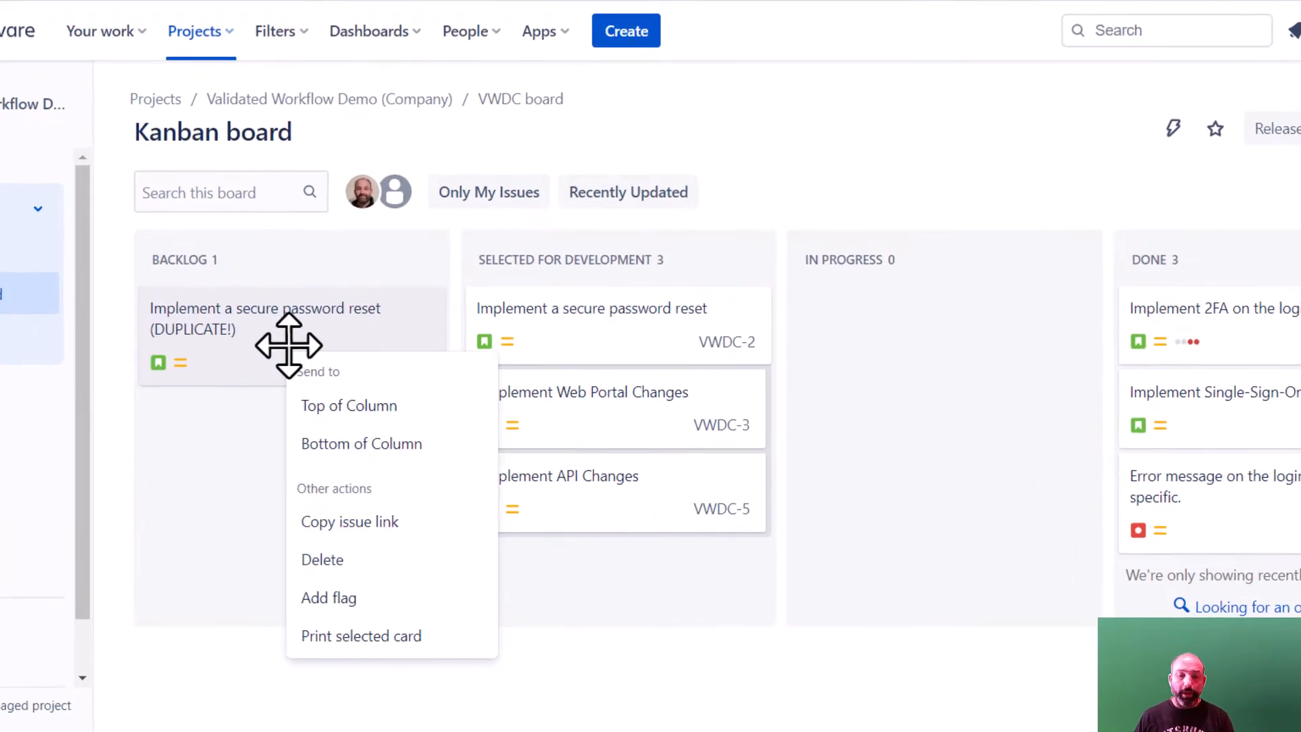
- Delete the duplicate password-reset issue and the VWDC-9 login error message issue
{"action": "left_click", "coordinate": [377, 589]}
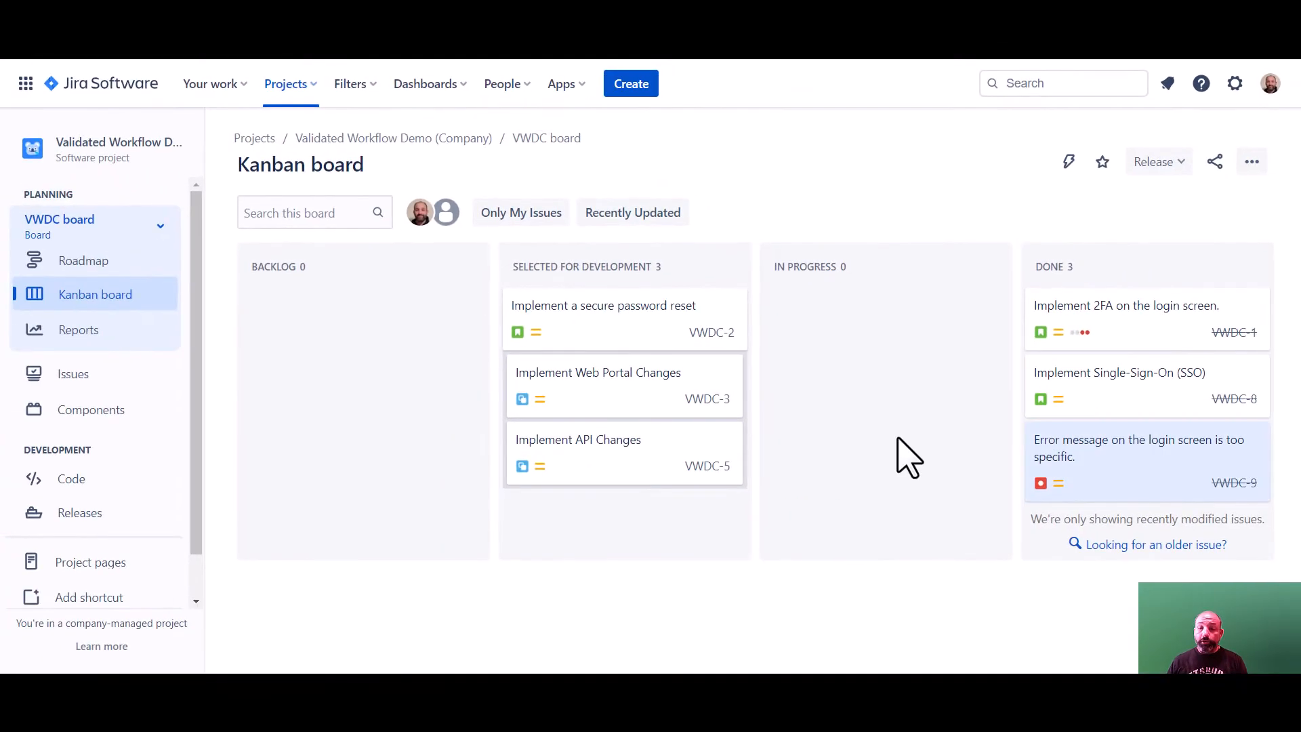
{"action": "mouse_move", "coordinate": [946, 463]}
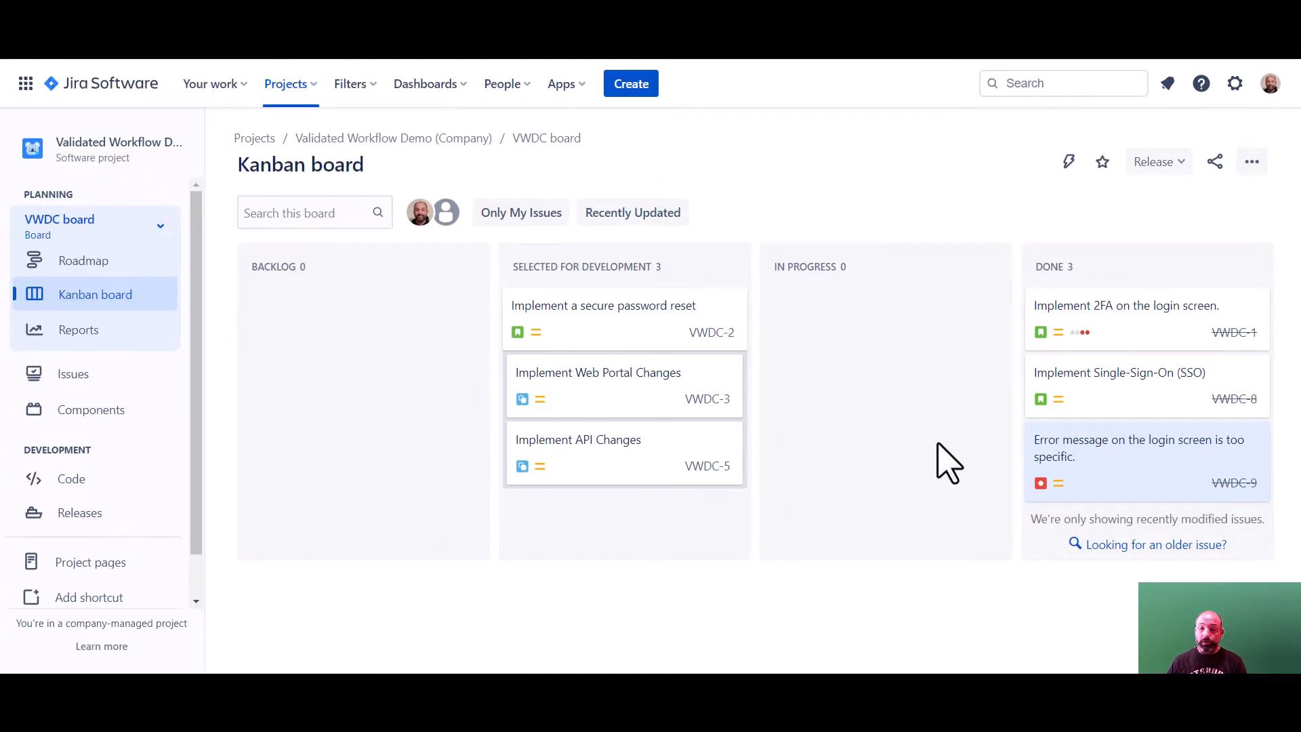
{"action": "mouse_move", "coordinate": [1146, 460]}
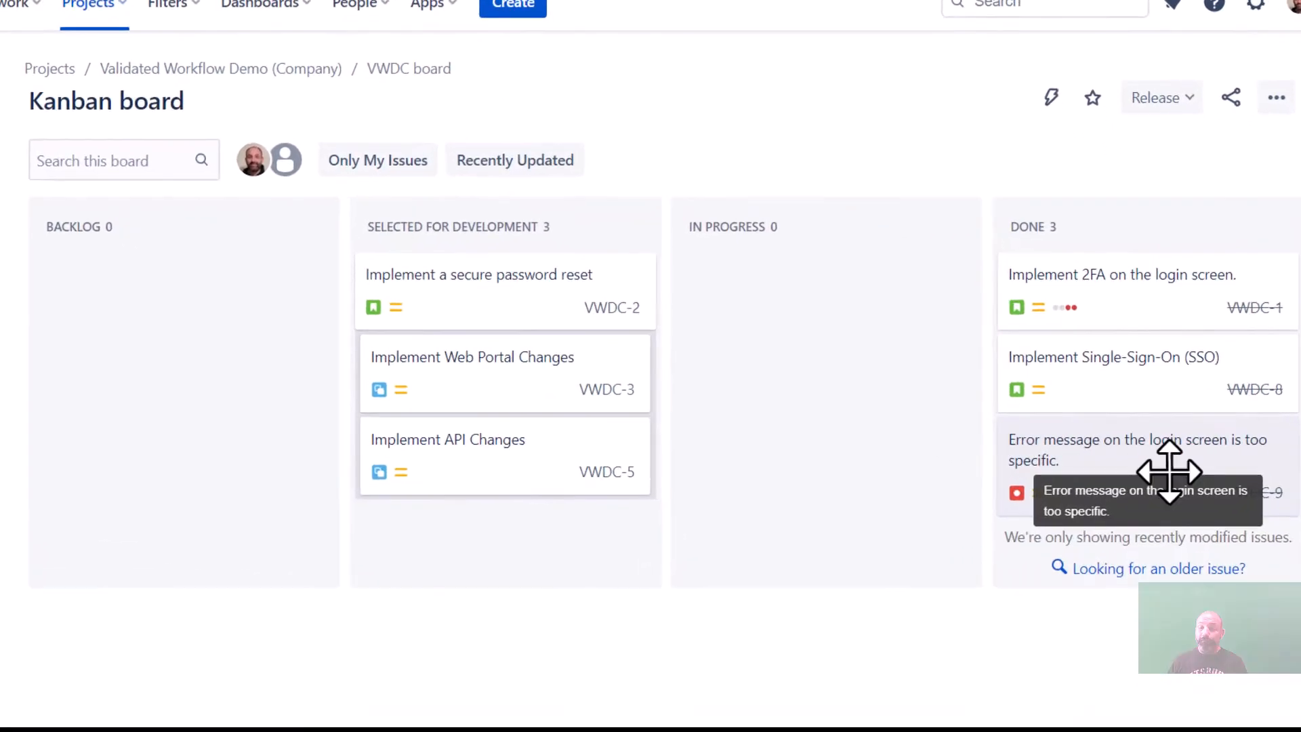
{"action": "right_click", "coordinate": [1145, 450]}
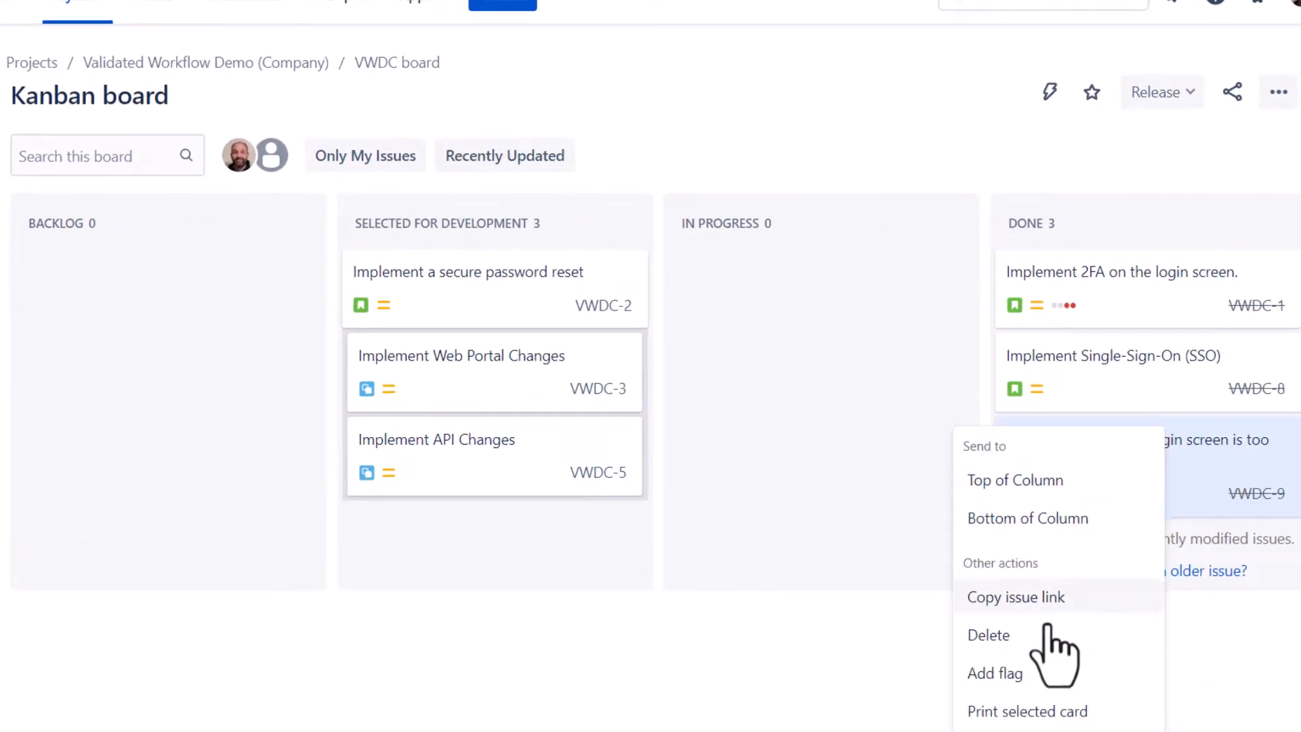
{"action": "left_click", "coordinate": [988, 635]}
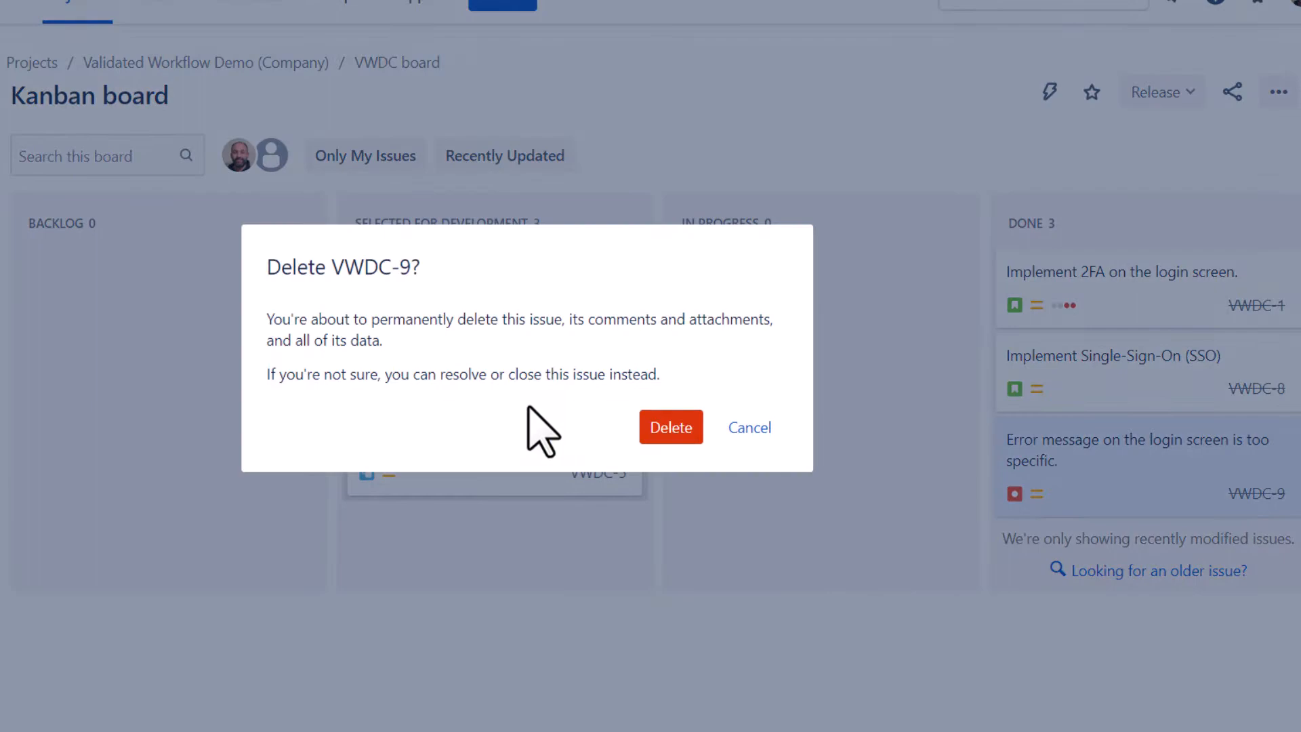
{"action": "left_click", "coordinate": [669, 426]}
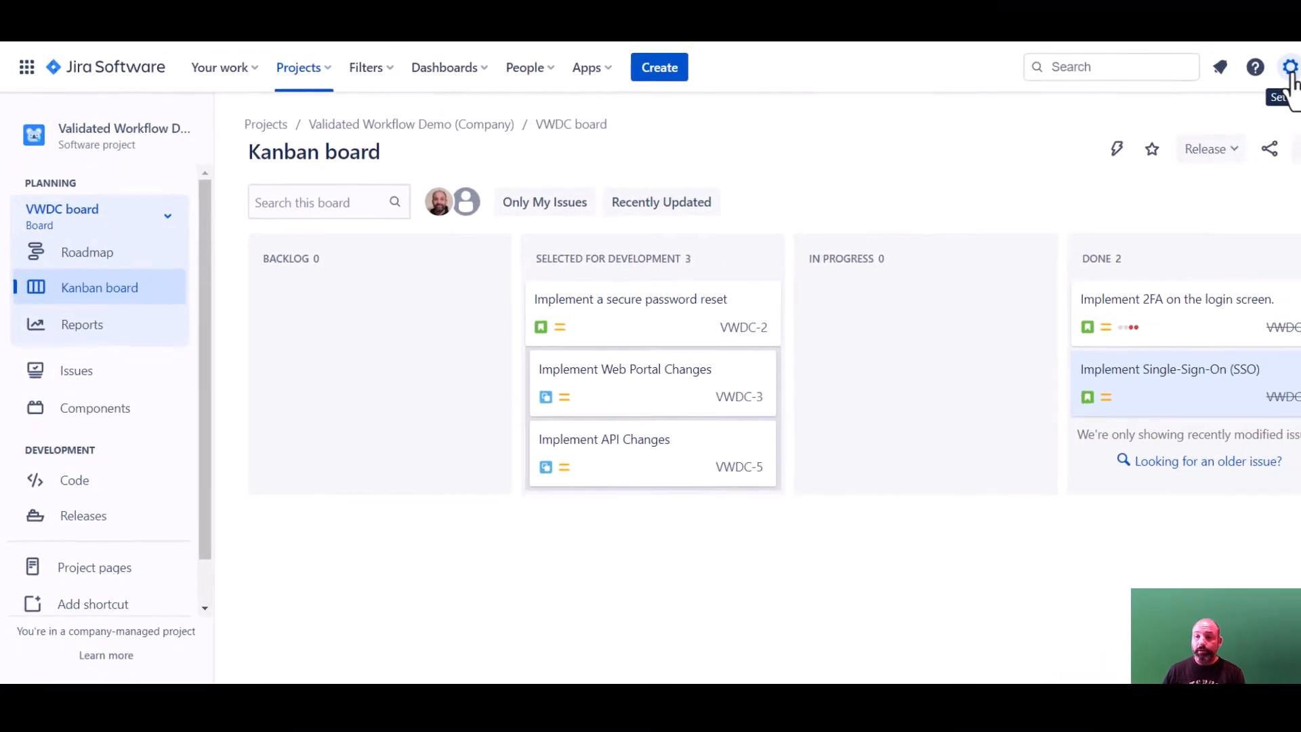
- Open the Software Simplified Workflow for Project VWDC for editing from Issues > Workflows
{"action": "left_click", "coordinate": [1285, 67]}
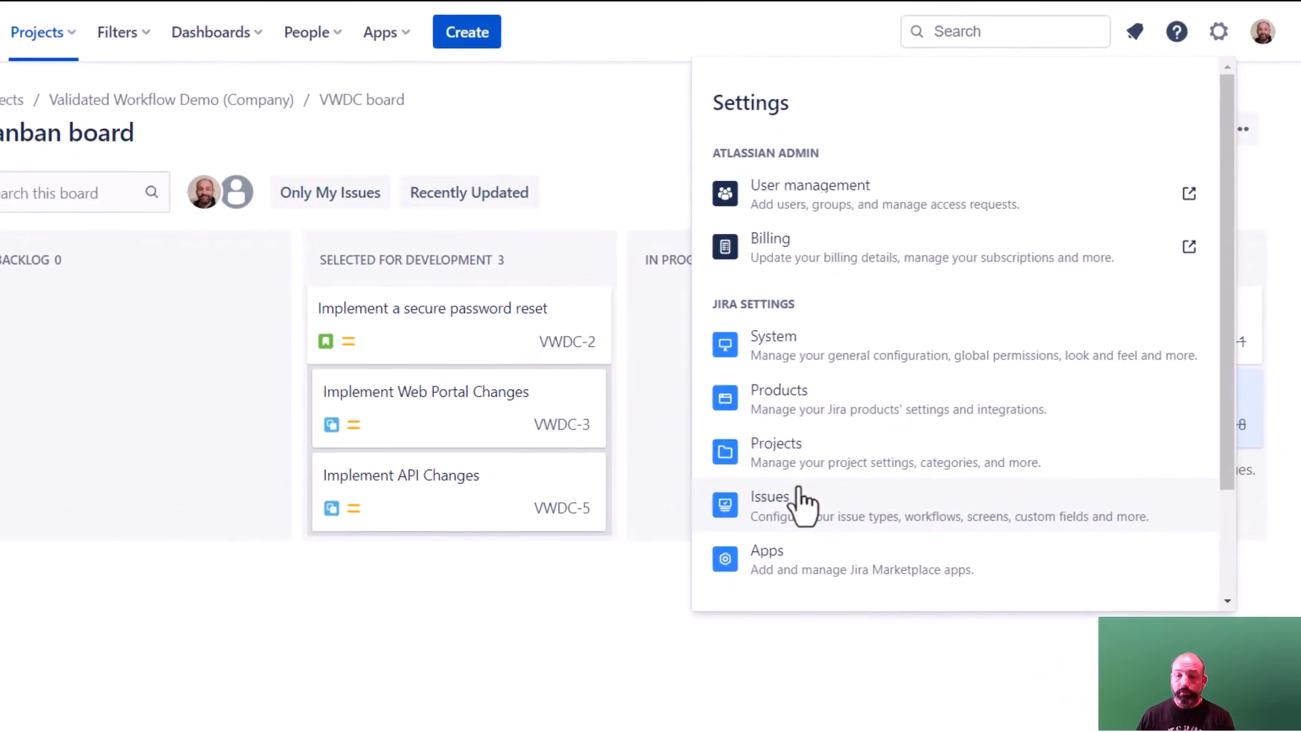
{"action": "left_click", "coordinate": [769, 496]}
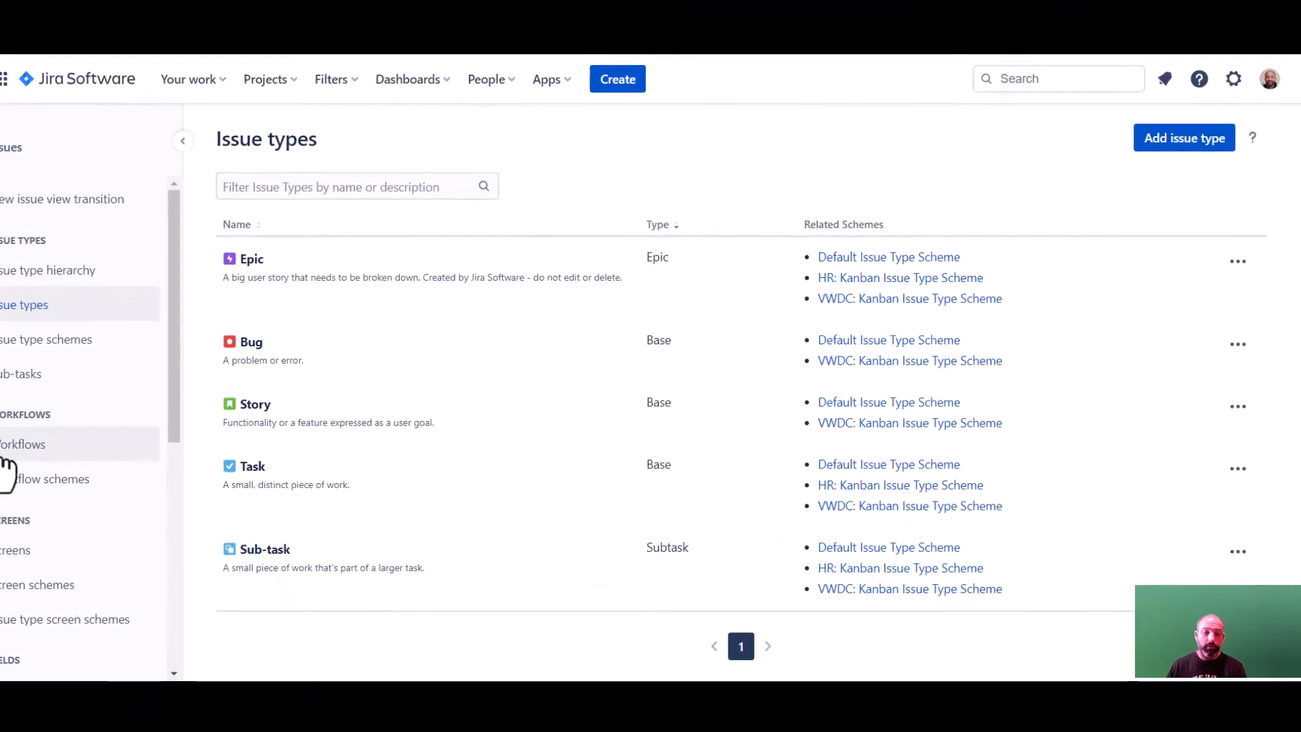
{"action": "left_click", "coordinate": [23, 444]}
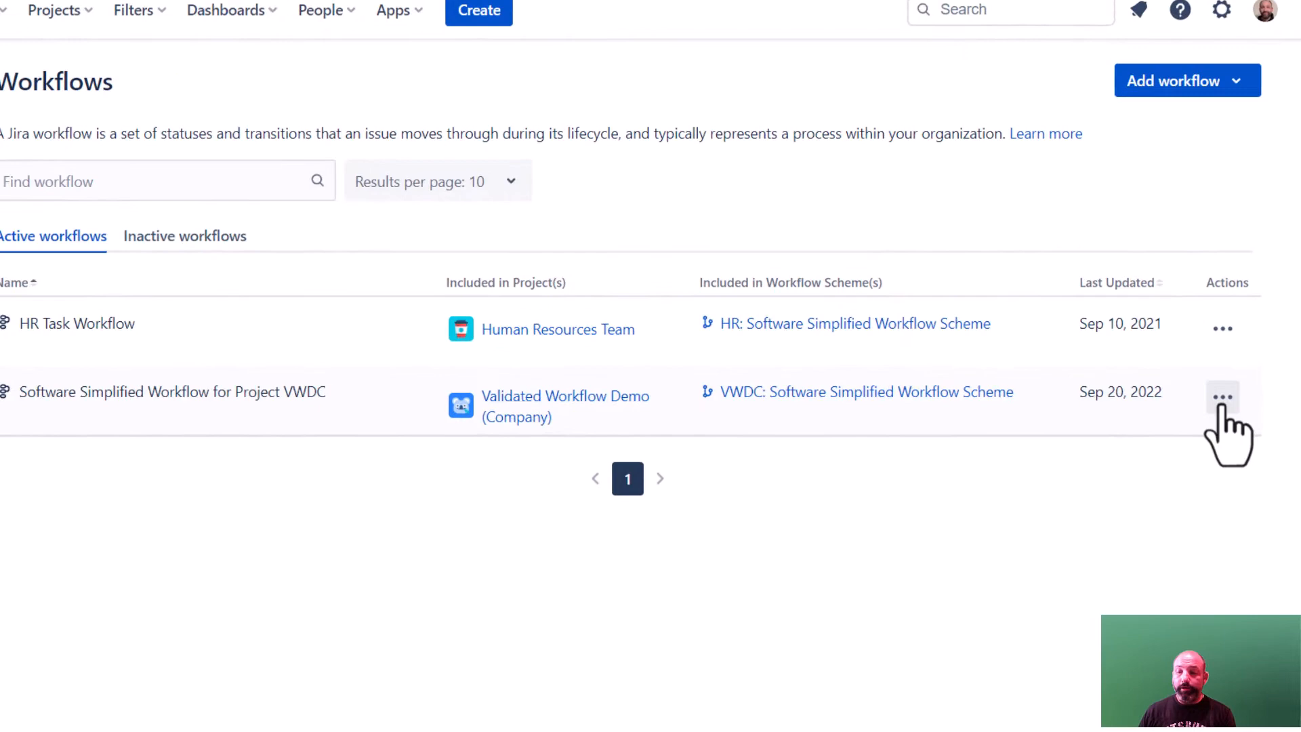
{"action": "left_click", "coordinate": [1221, 396]}
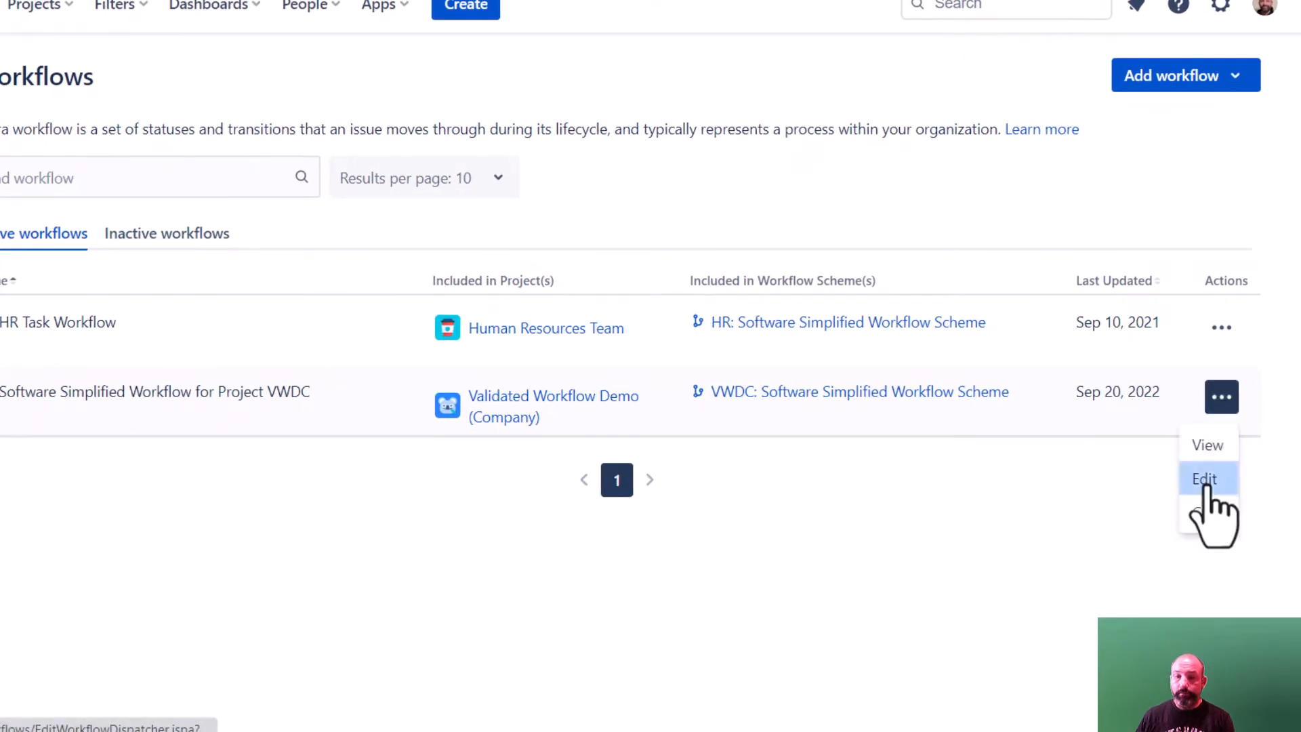
{"action": "left_click", "coordinate": [1204, 479]}
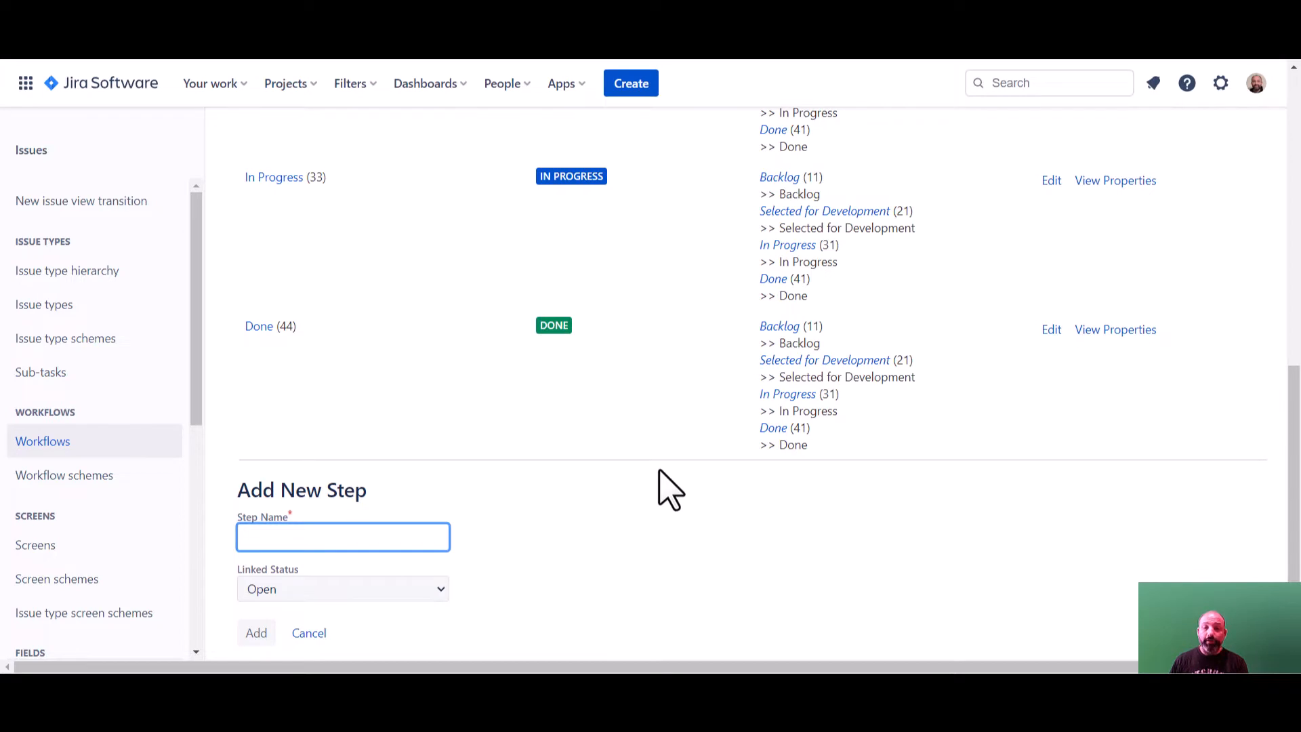
{"action": "mouse_move", "coordinate": [979, 400]}
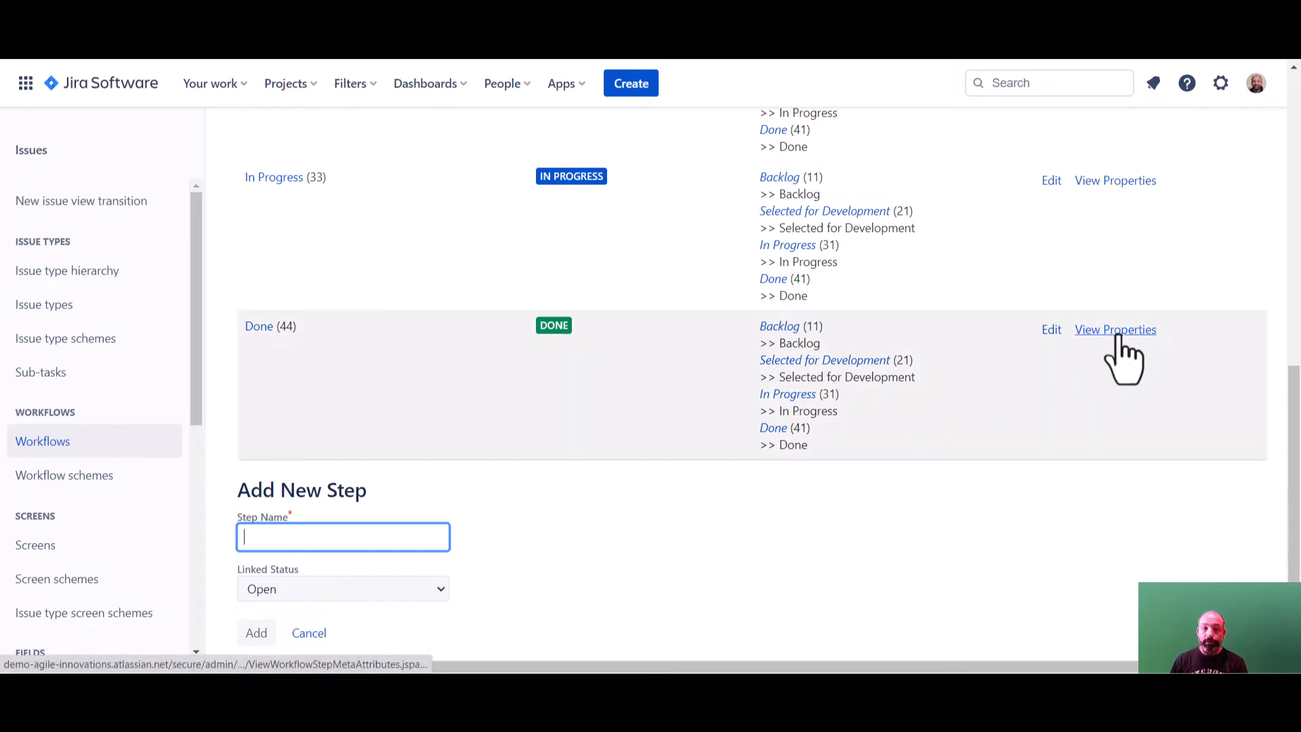
- View the properties of the Done workflow step
{"action": "left_click", "coordinate": [1114, 329]}
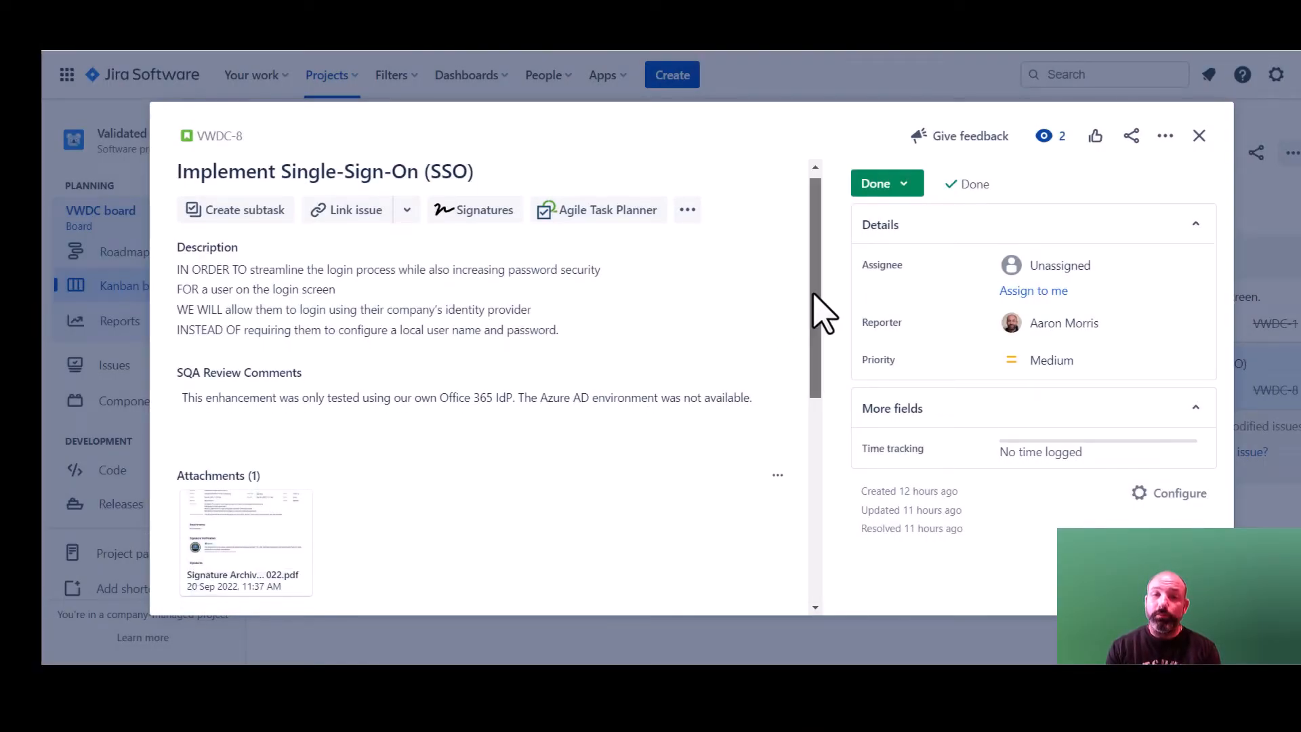
- Scroll down through the page
{"action": "scroll", "scroll_direction": "down", "scroll_amount": 3}
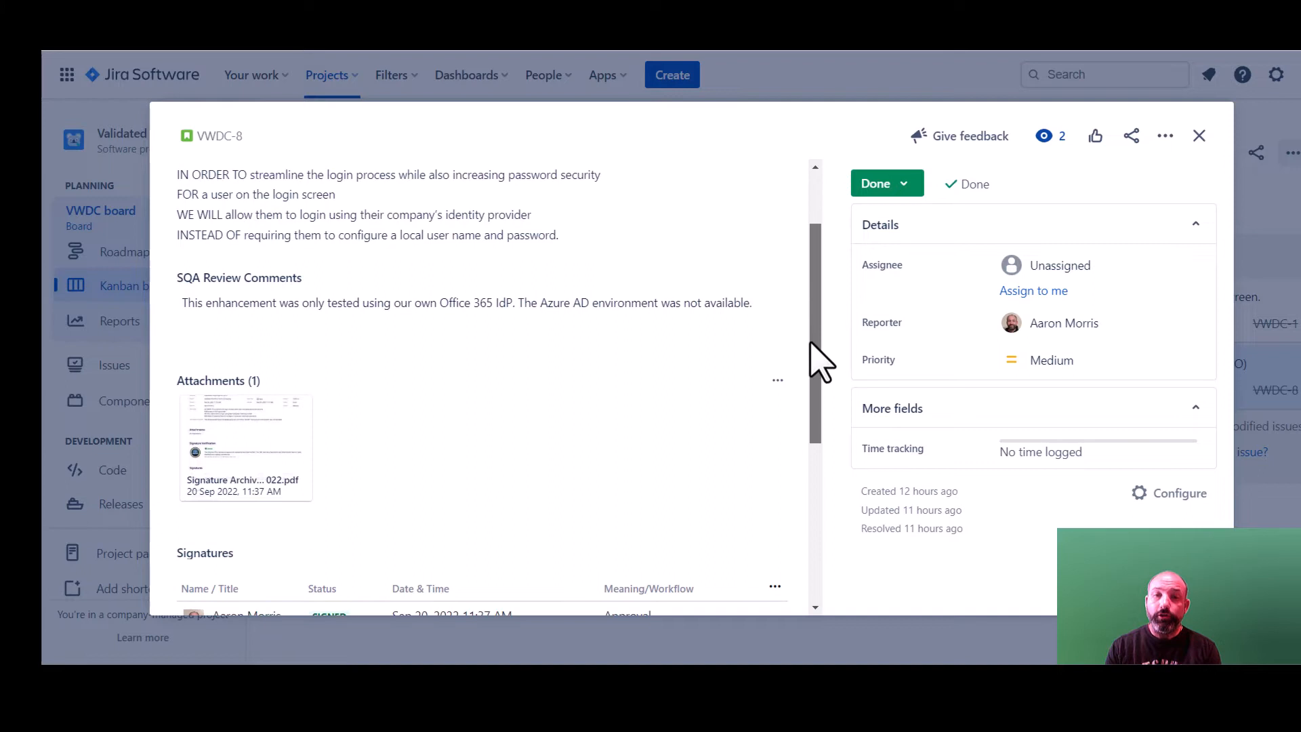
{"action": "scroll", "scroll_direction": "down", "scroll_amount": 3}
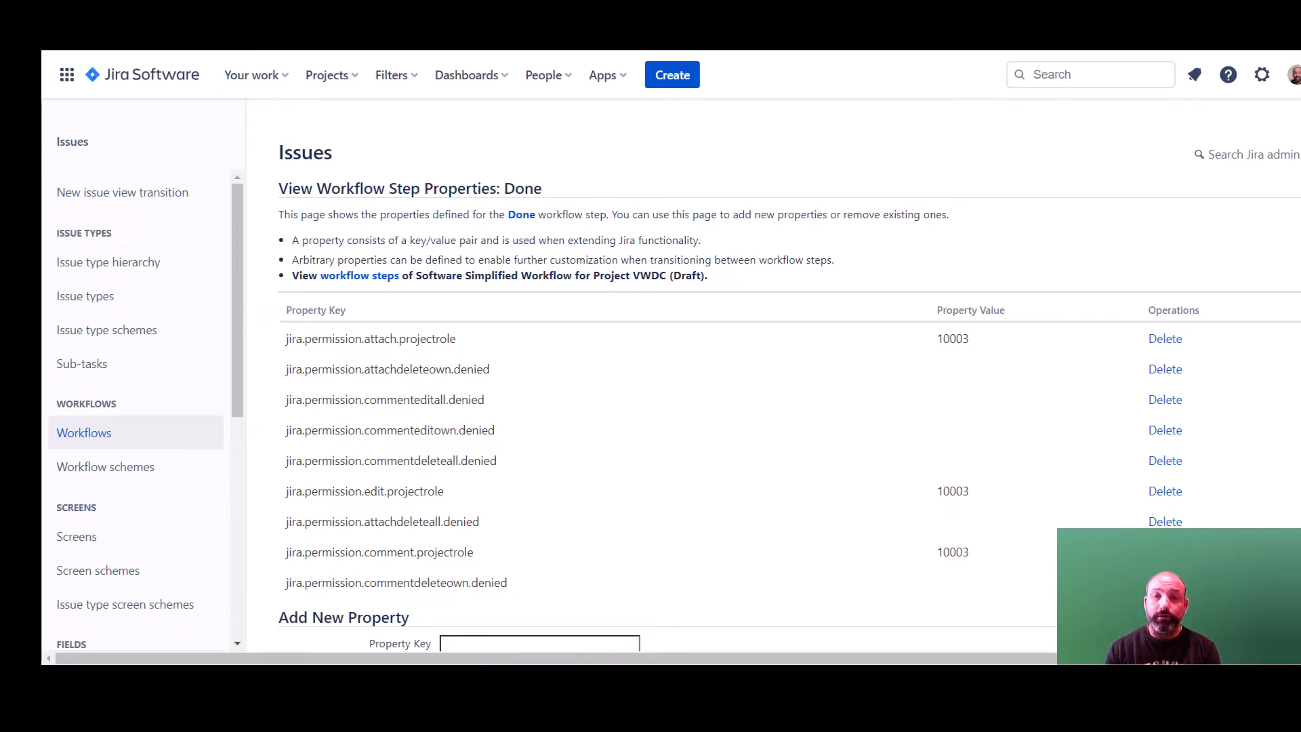
- Add the jira.permission.delete.denied property to the Done step
{"action": "scroll", "scroll_direction": "down", "scroll_amount": 3}
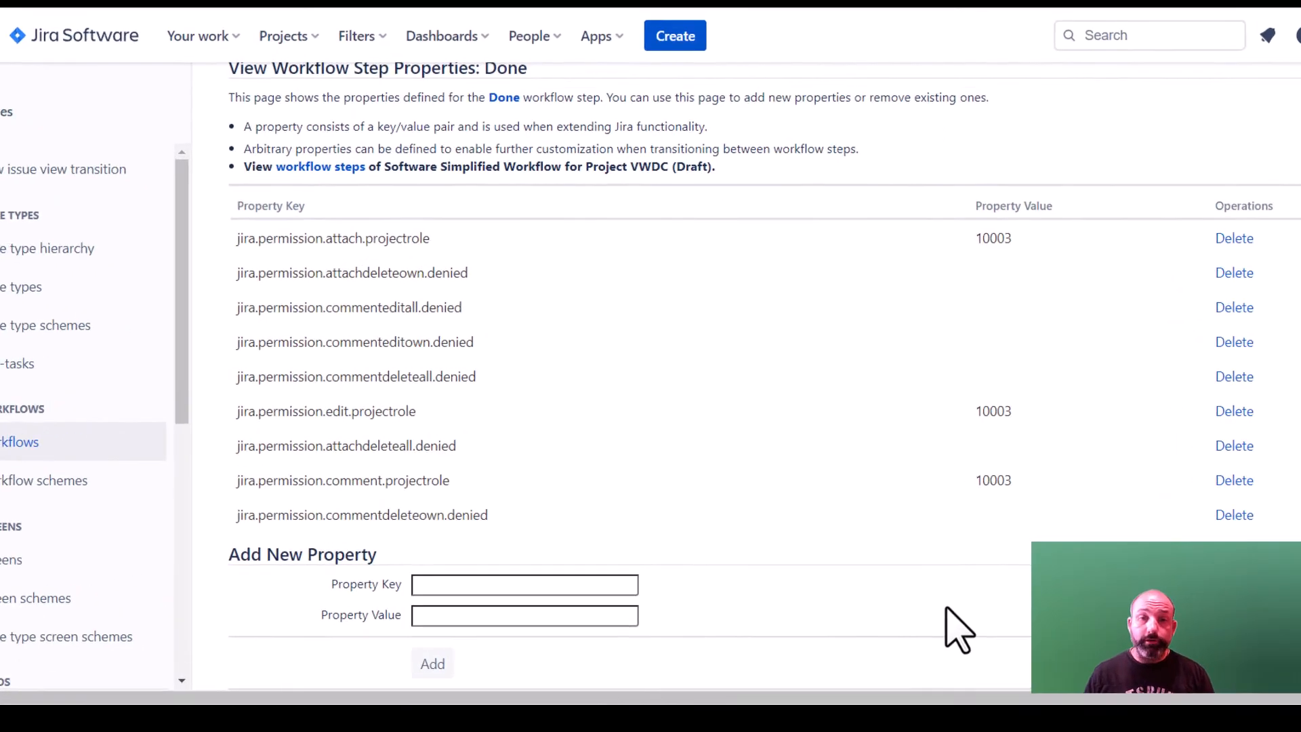
{"action": "type", "text": "jira.permission.delete.denied"}
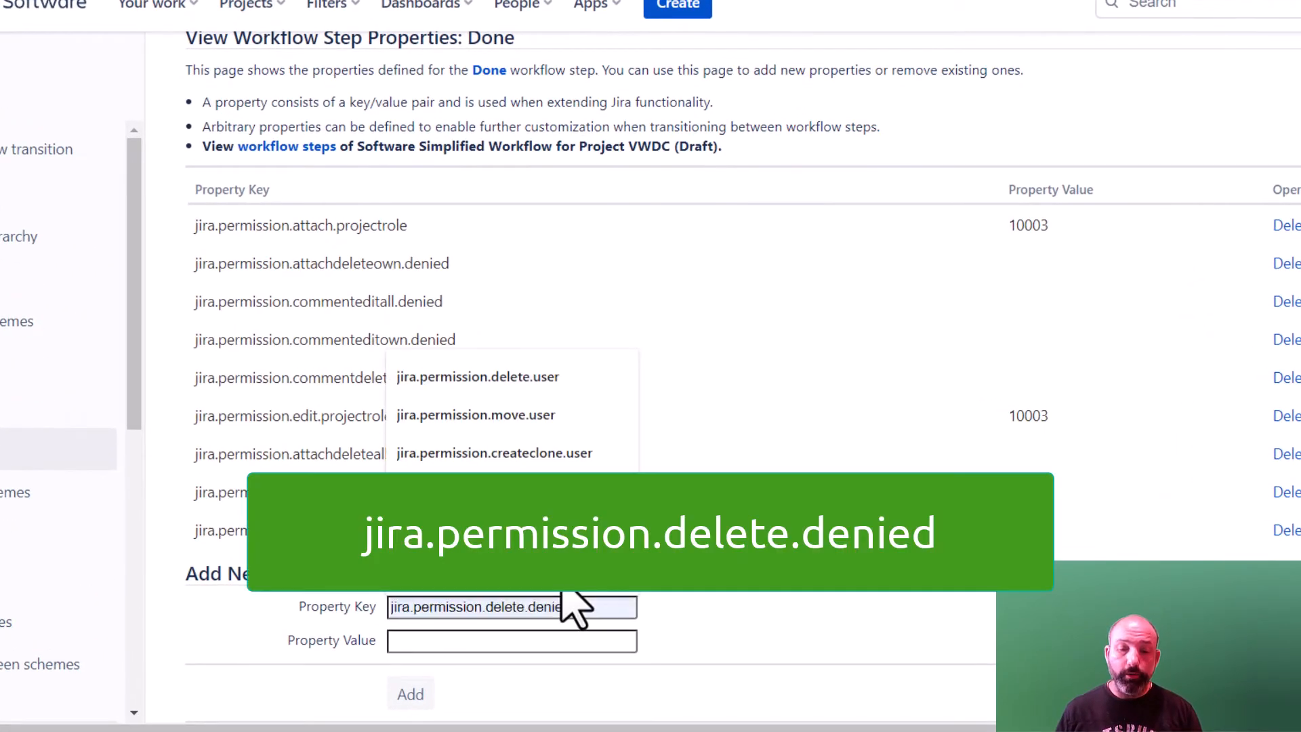
{"action": "left_click", "coordinate": [410, 694]}
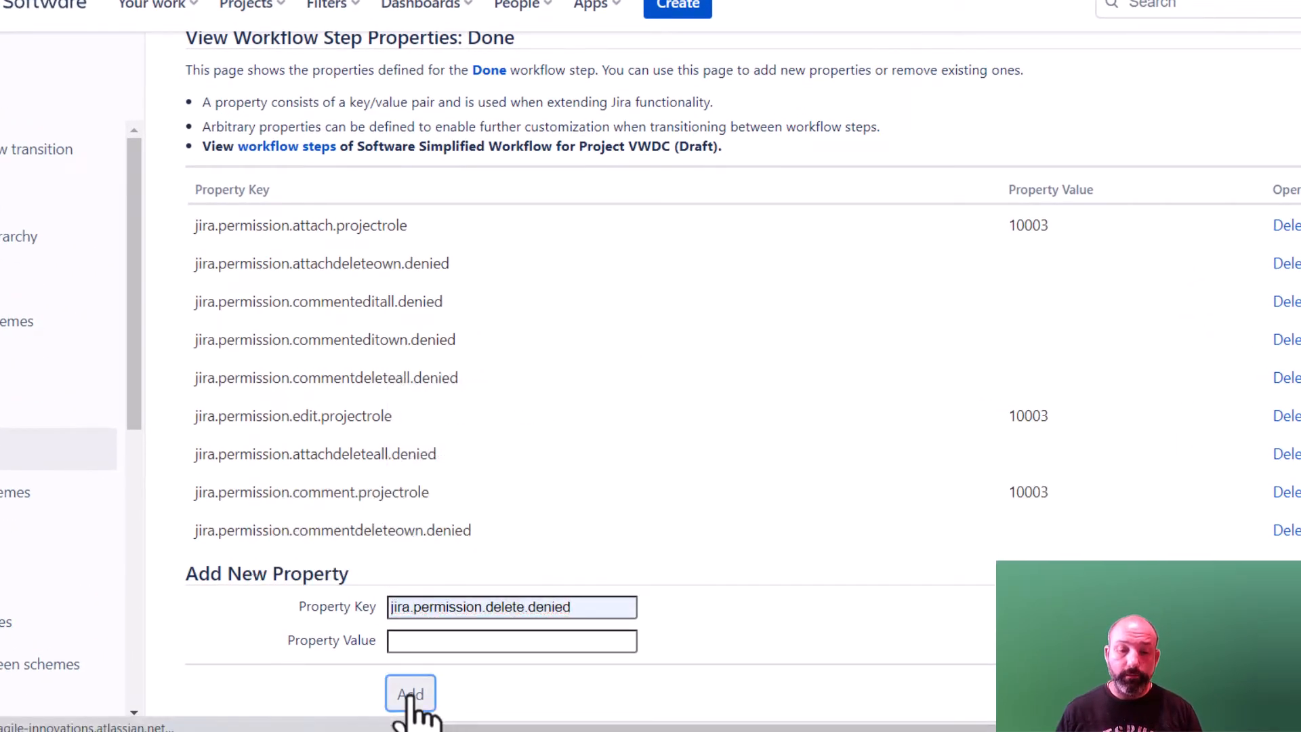
{"action": "left_click", "coordinate": [410, 694]}
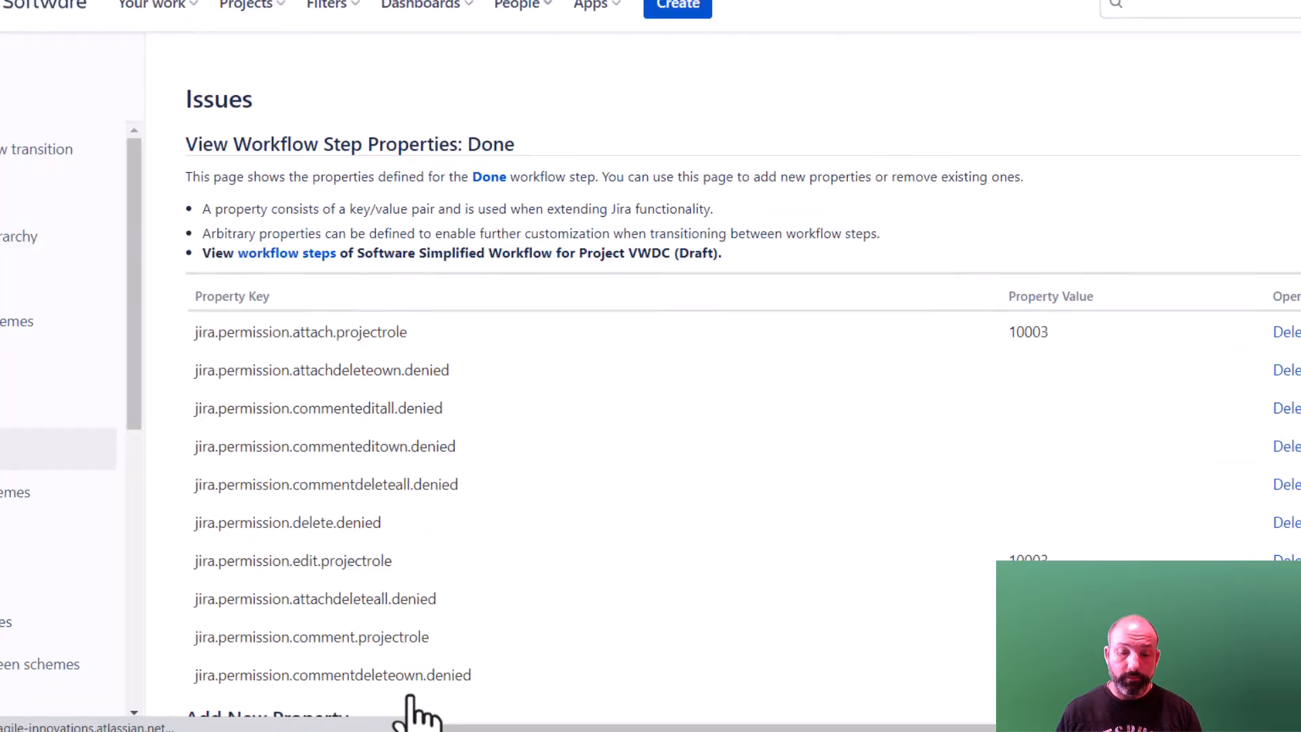
{"action": "scroll", "scroll_direction": "down", "scroll_amount": 3}
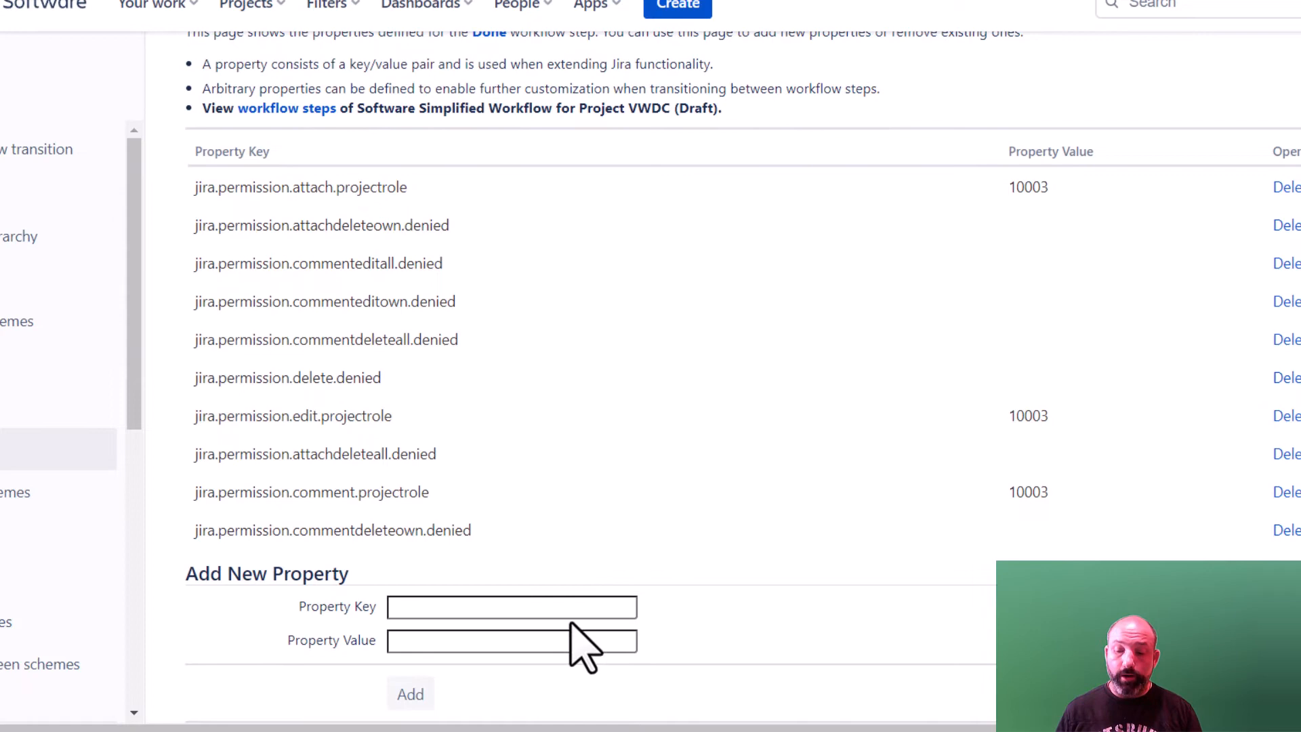
{"action": "left_click", "coordinate": [510, 605]}
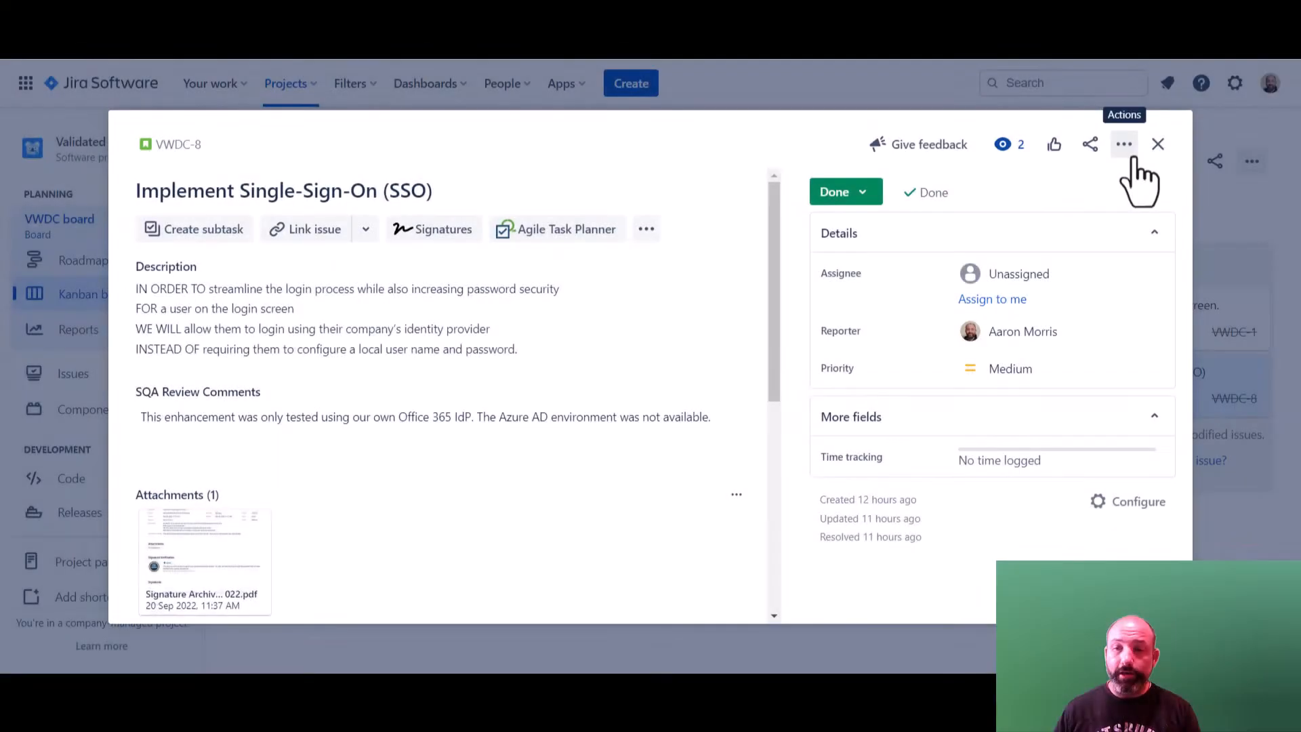
- Append 'Editing an approved issue.' to the SSO story description and save it
{"action": "left_click", "coordinate": [1124, 144]}
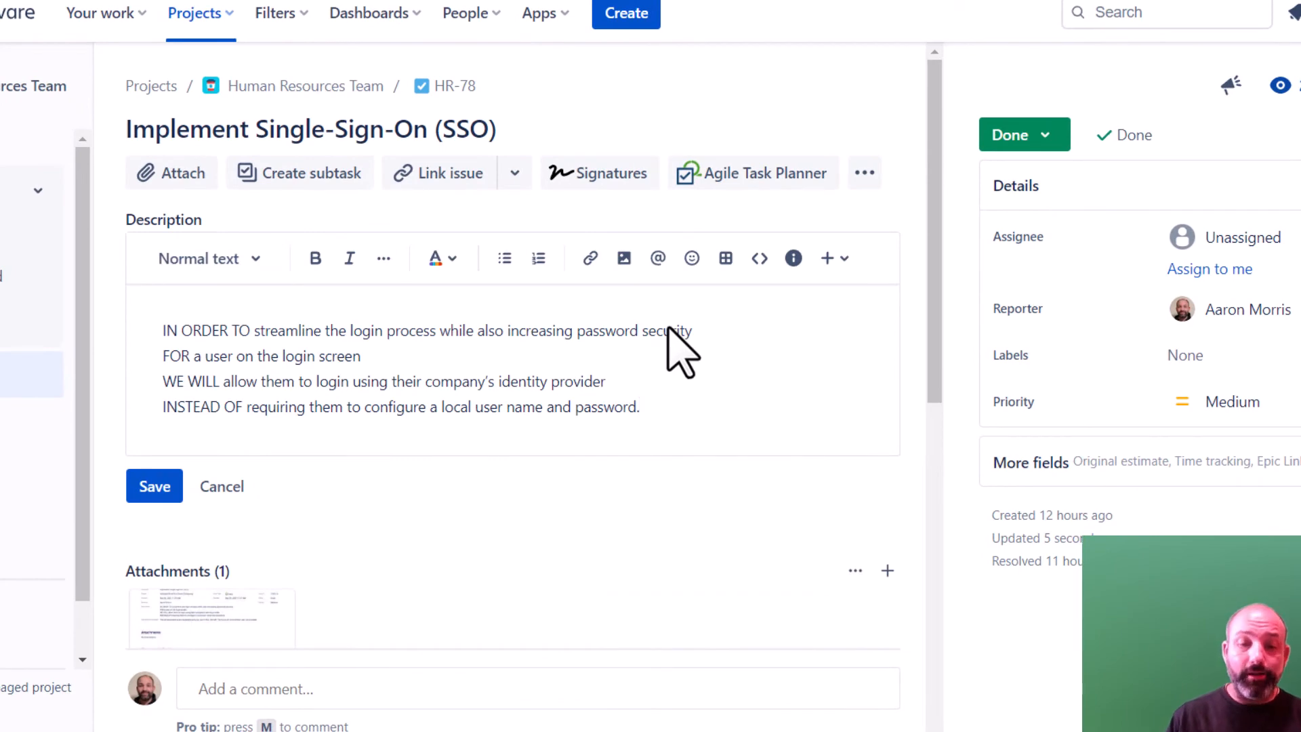
{"action": "type", "text": "Editing an"}
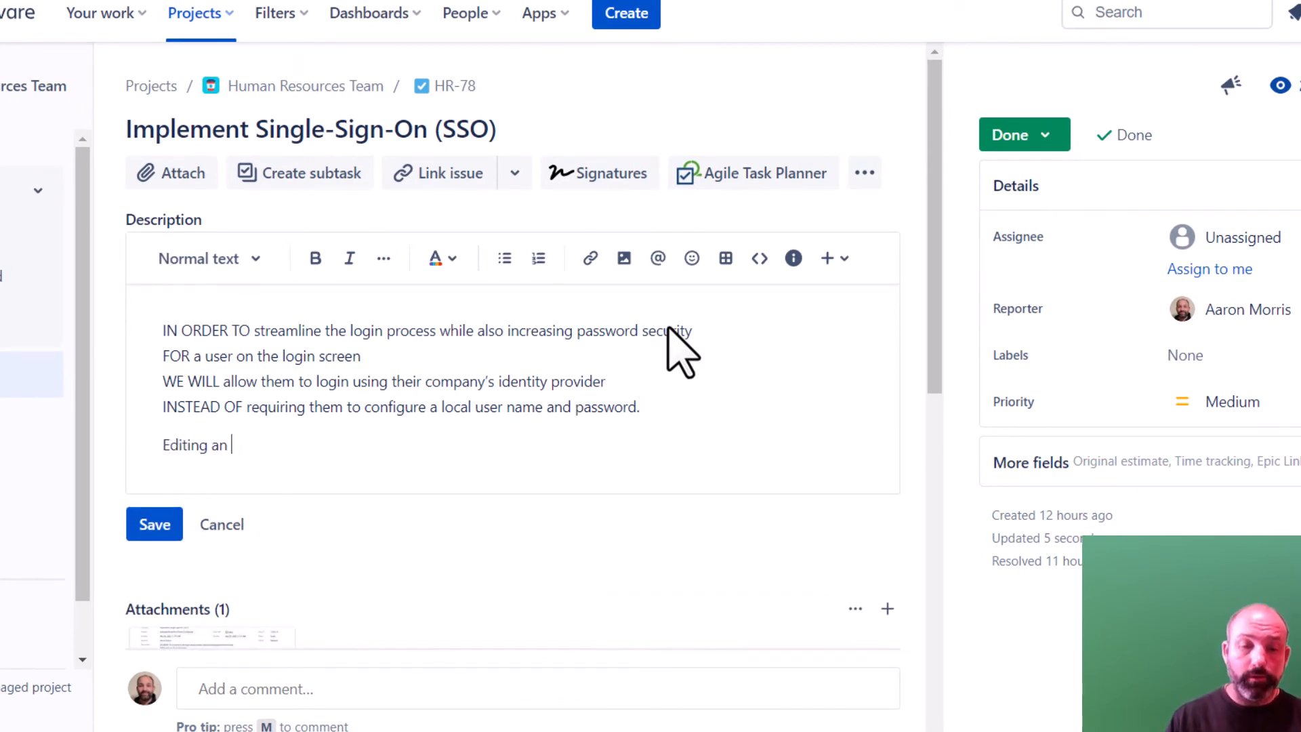
{"action": "type", "text": "approved issue."}
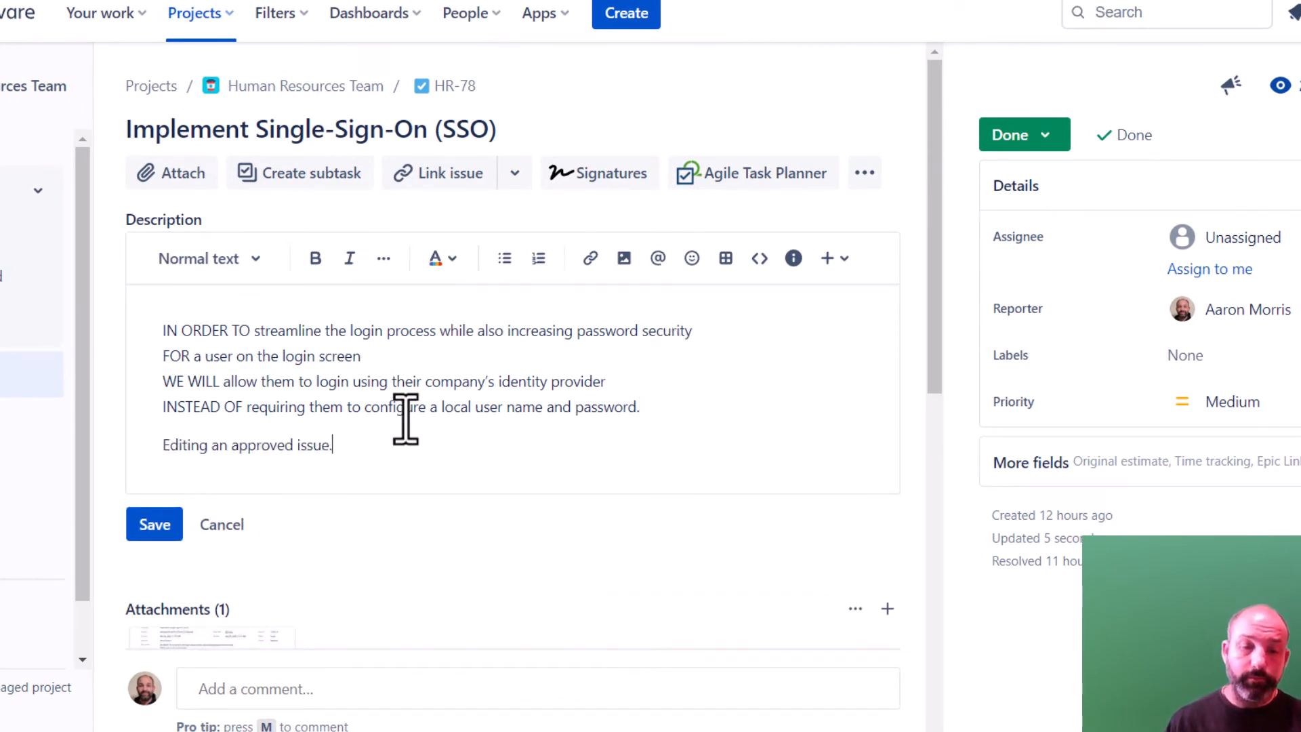
{"action": "left_click", "coordinate": [154, 524]}
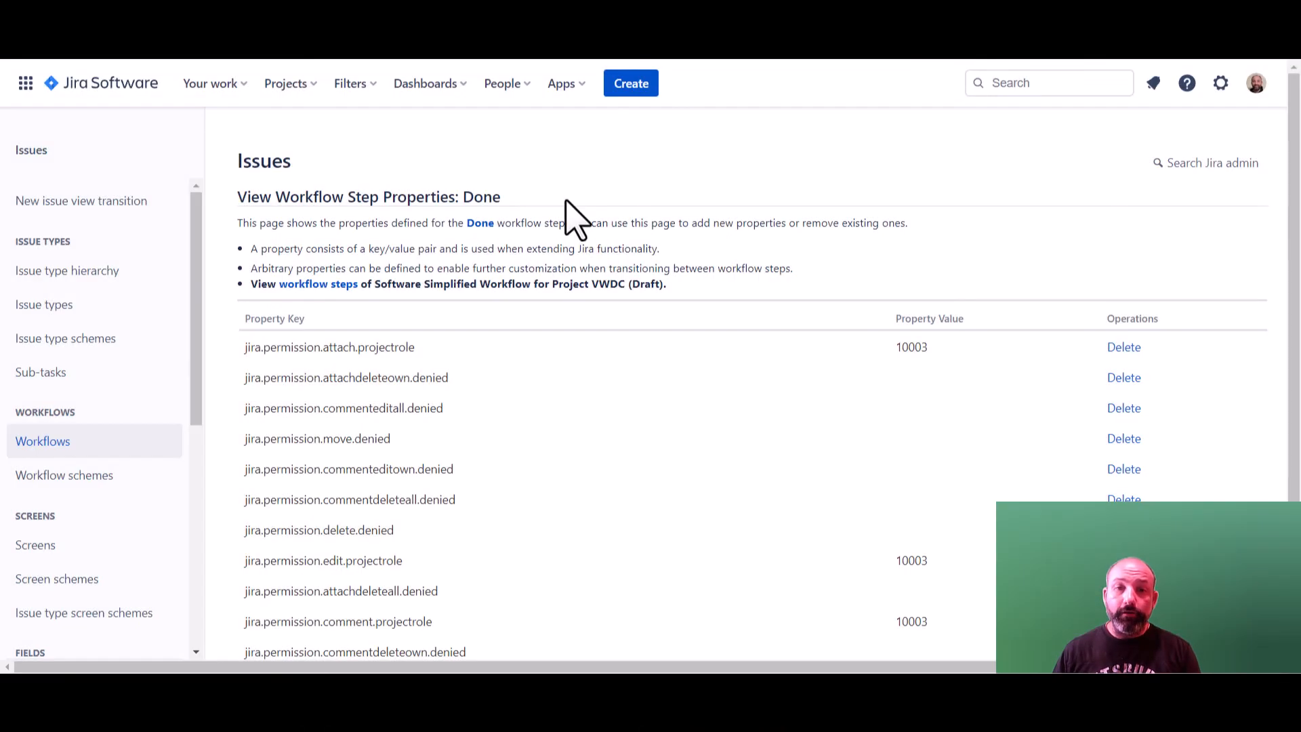
- Add the jira.permission.createclone.denied property to the Done step
{"action": "scroll", "scroll_direction": "down", "scroll_amount": 3}
{"action": "type", "text": "jira"}
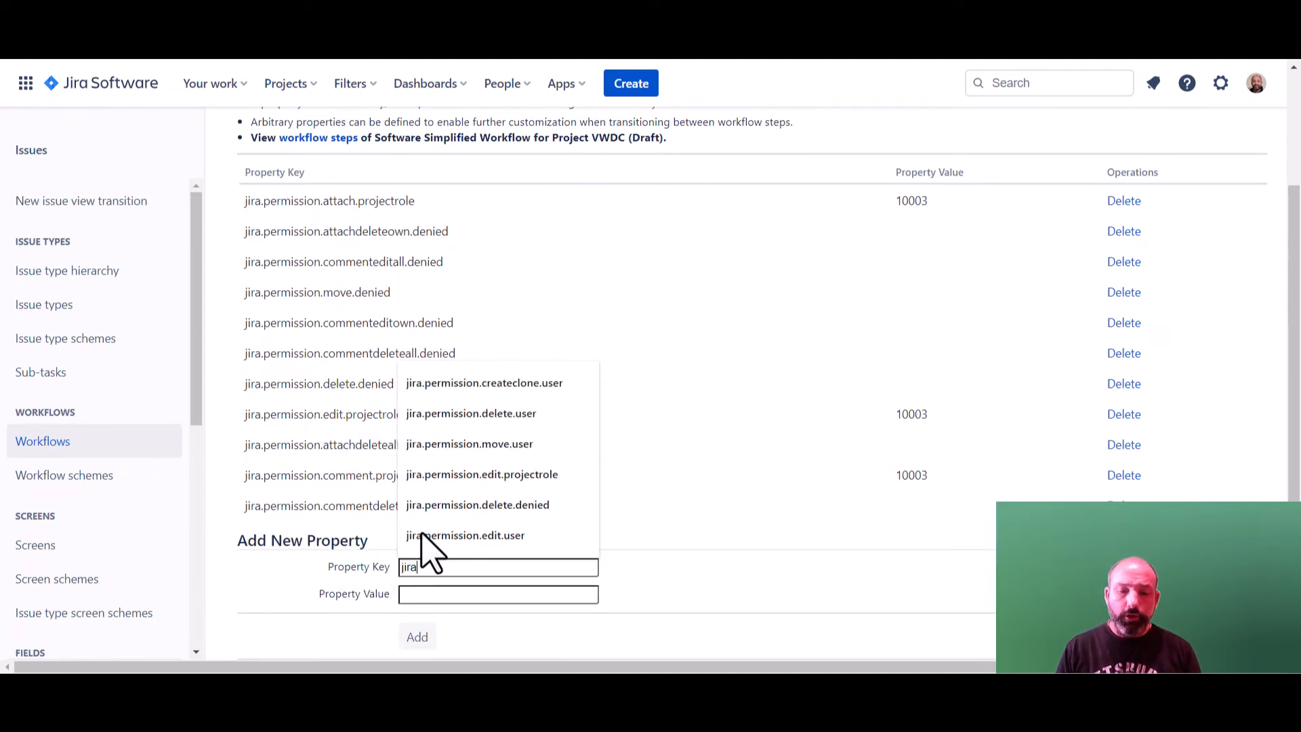
{"action": "type", "text": ".perm"}
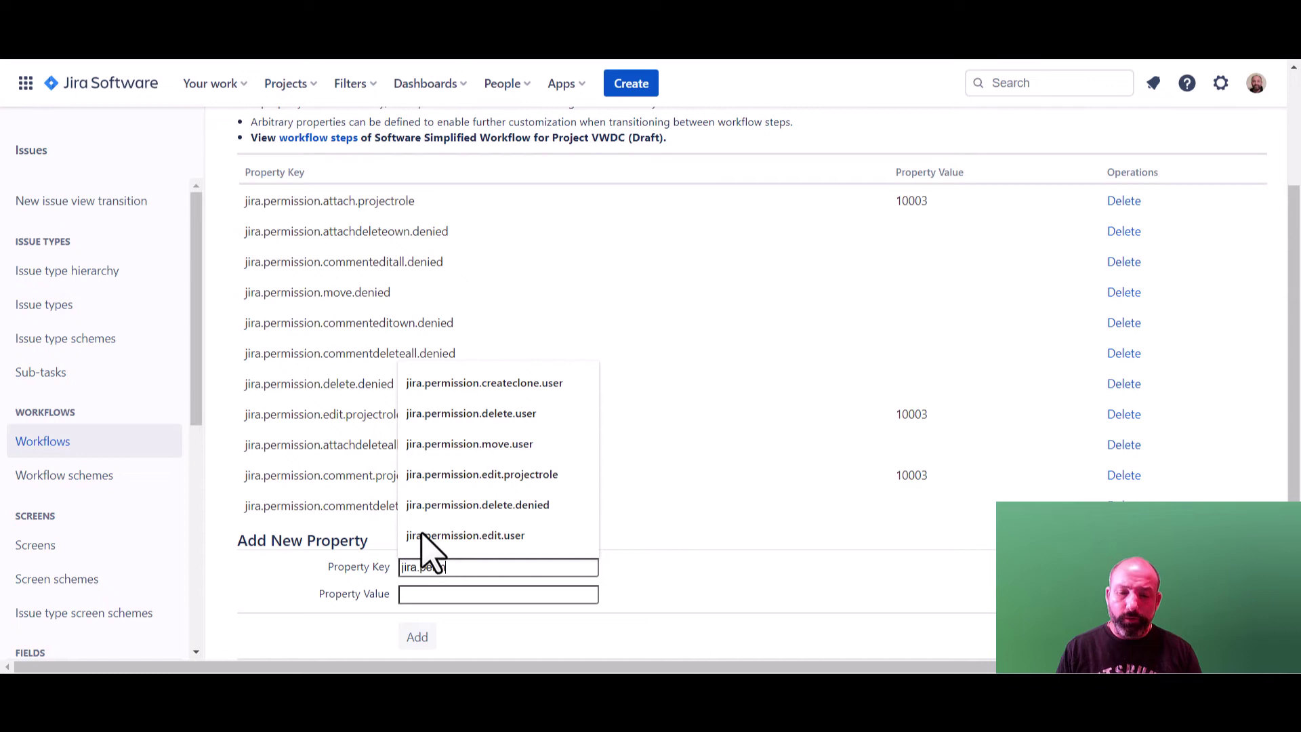
{"action": "type", "text": "creat"}
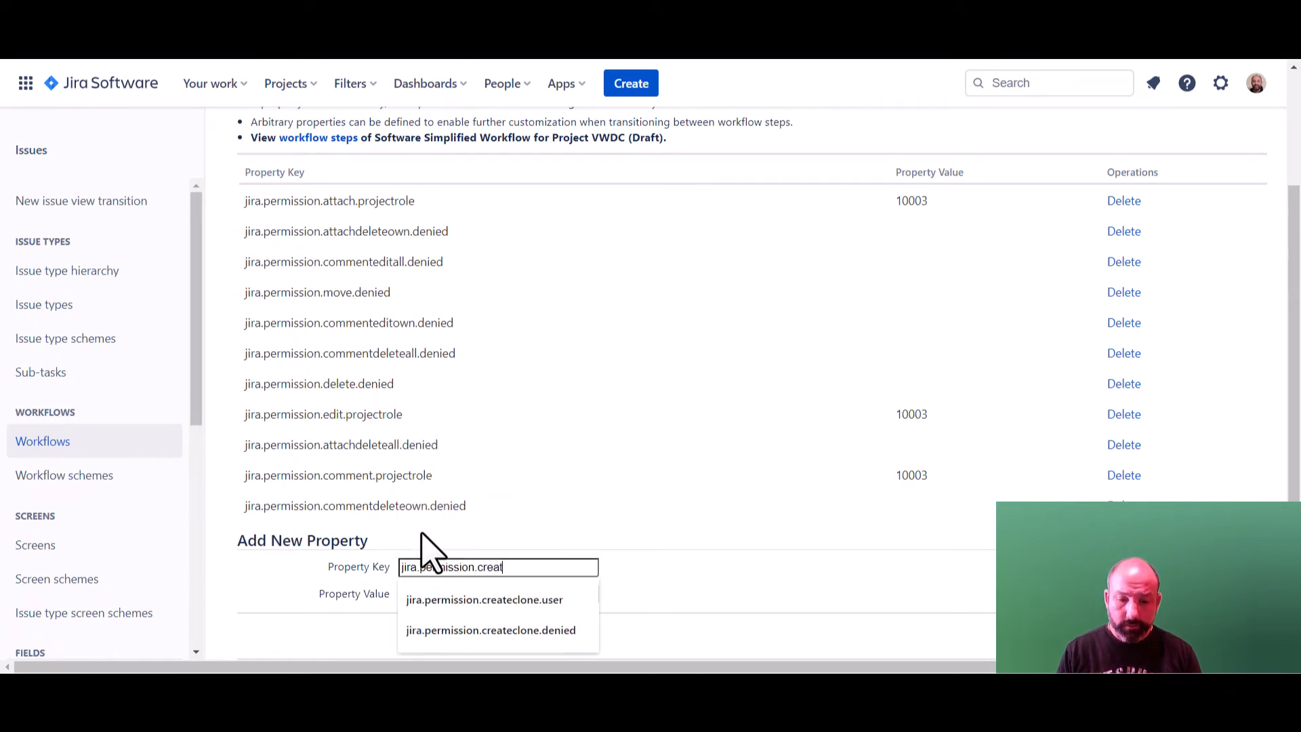
{"action": "left_click", "coordinate": [491, 629]}
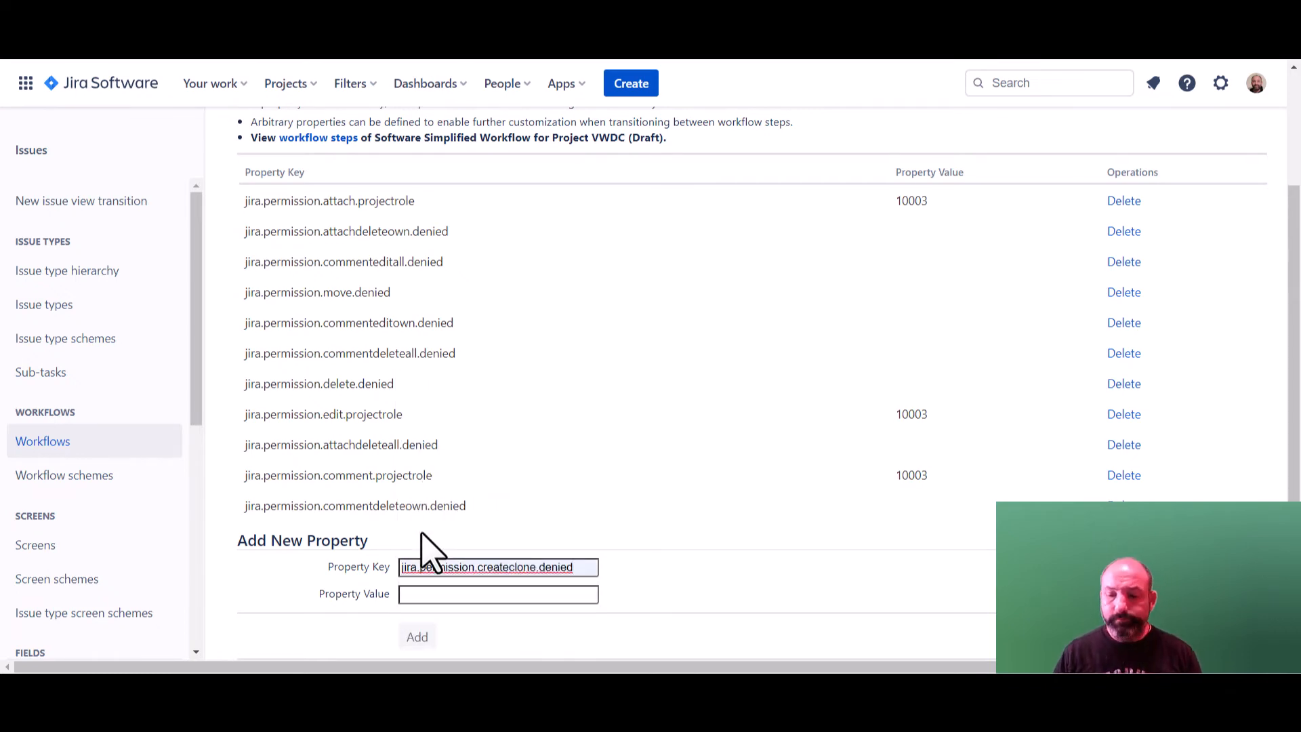
{"action": "left_click", "coordinate": [417, 636]}
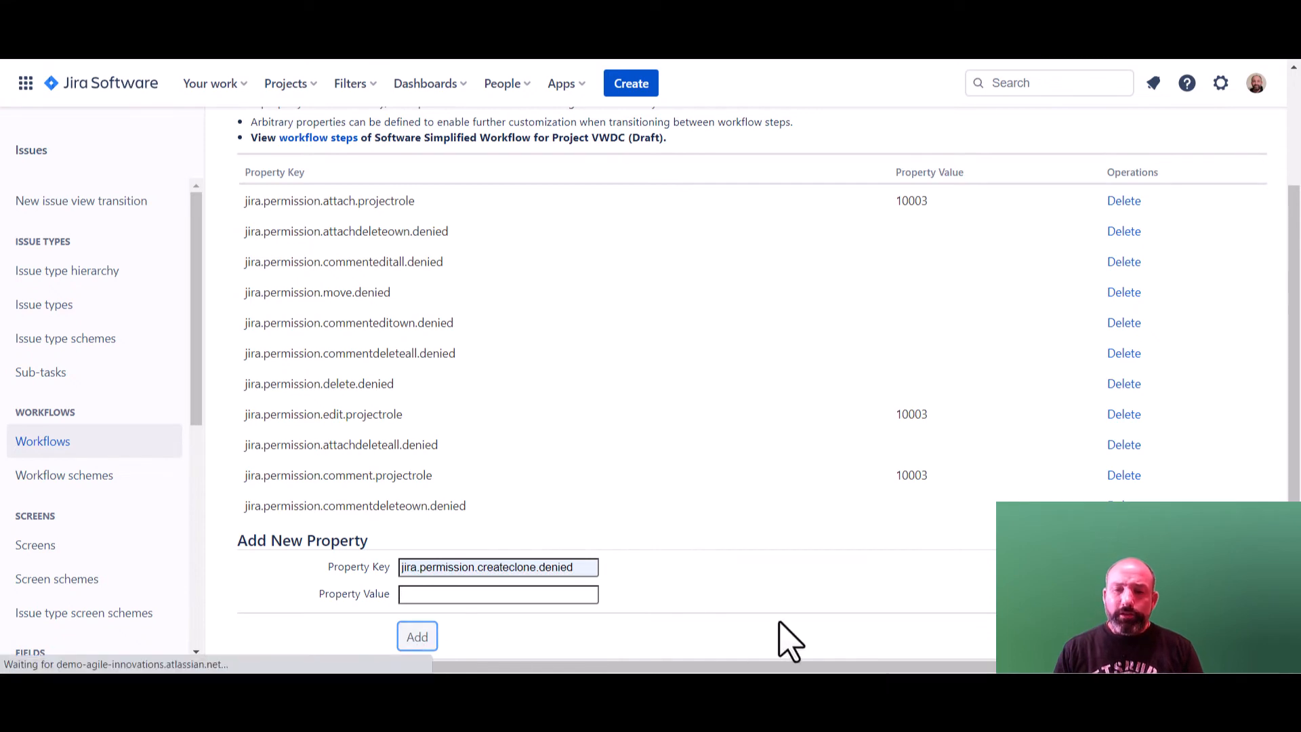
{"action": "left_click", "coordinate": [416, 636]}
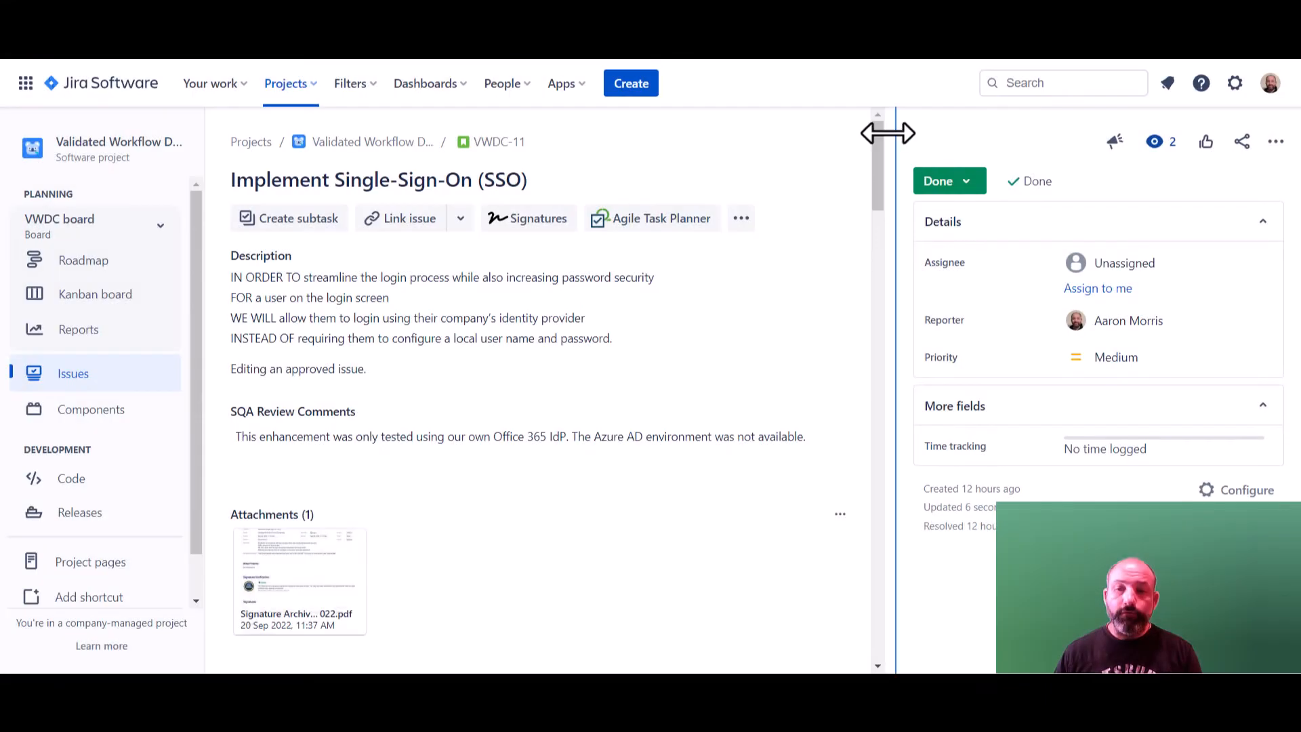
- Scroll down the VWDC draft workflow's step list
{"action": "scroll", "scroll_direction": "down", "scroll_amount": 3}
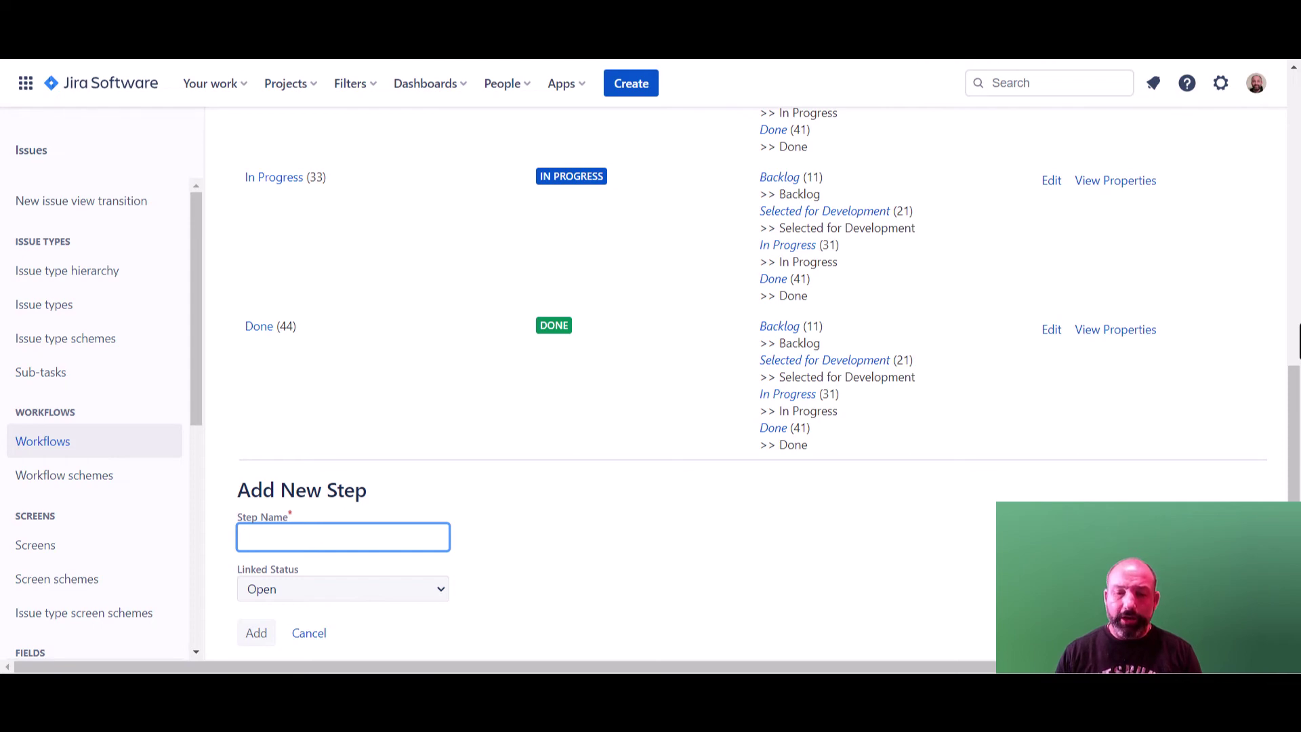
- Publish the VWDC draft workflow, confirming it replaces the active workflow
{"action": "left_click", "coordinate": [343, 536]}
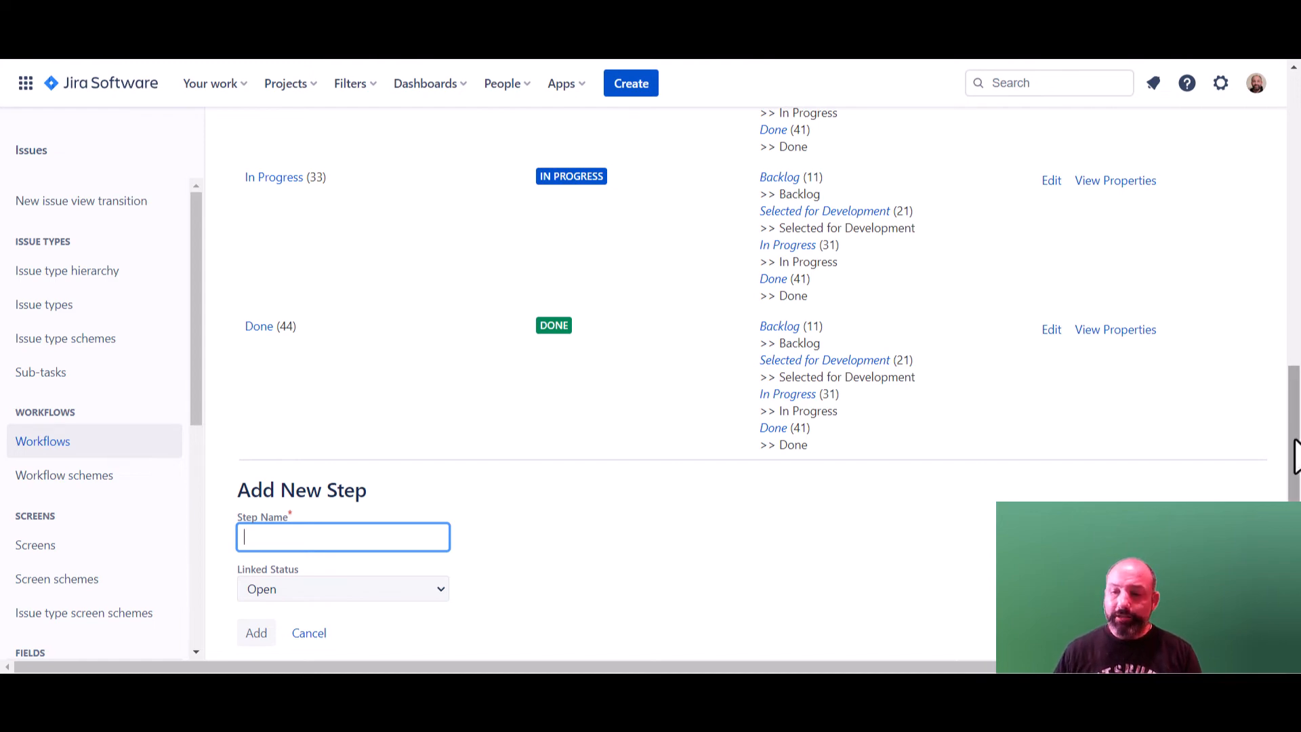
{"action": "scroll", "scroll_direction": "up", "scroll_amount": 3}
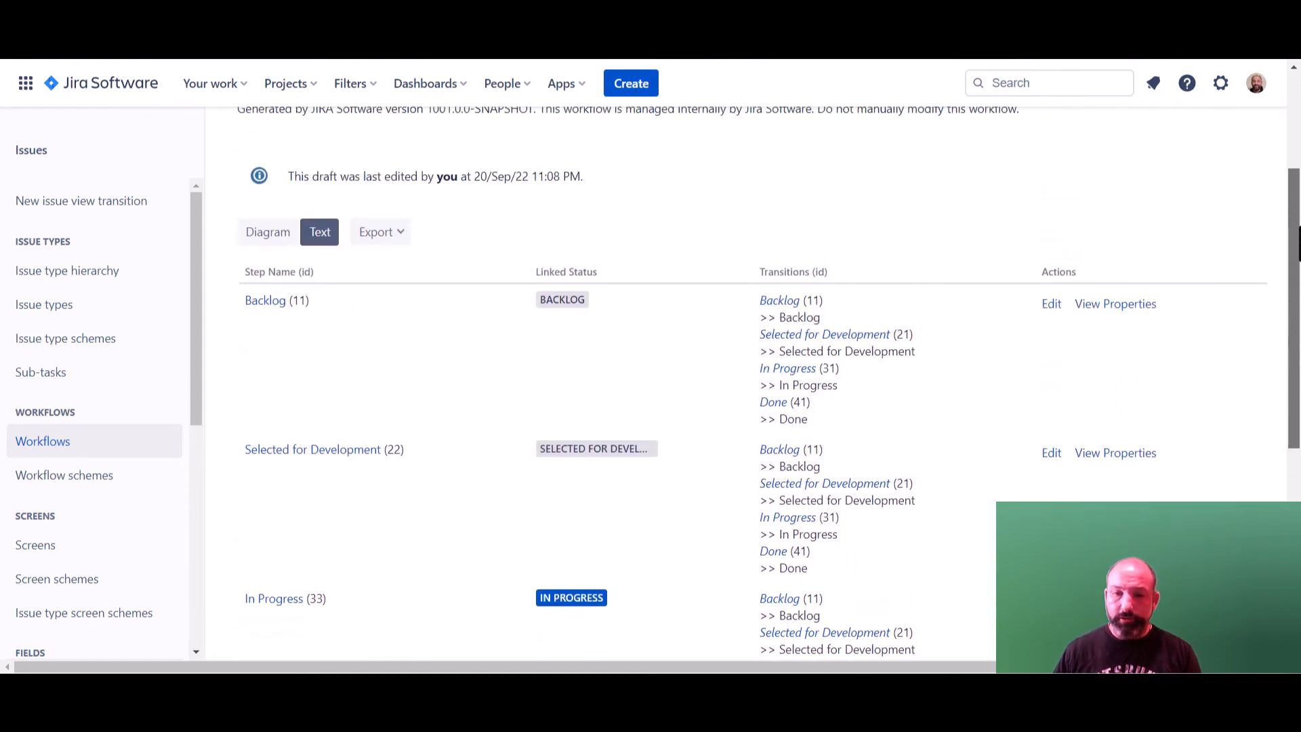
{"action": "scroll", "scroll_direction": "up", "scroll_amount": 3}
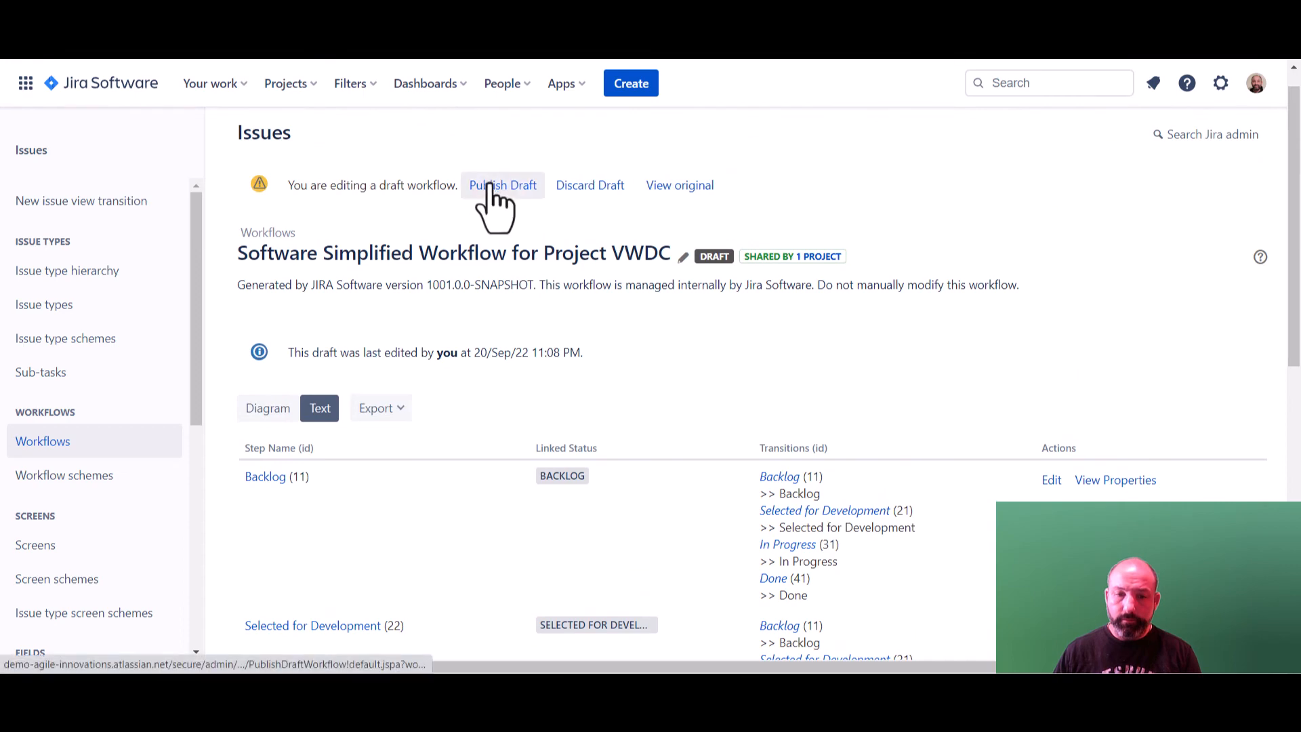
{"action": "left_click", "coordinate": [502, 185]}
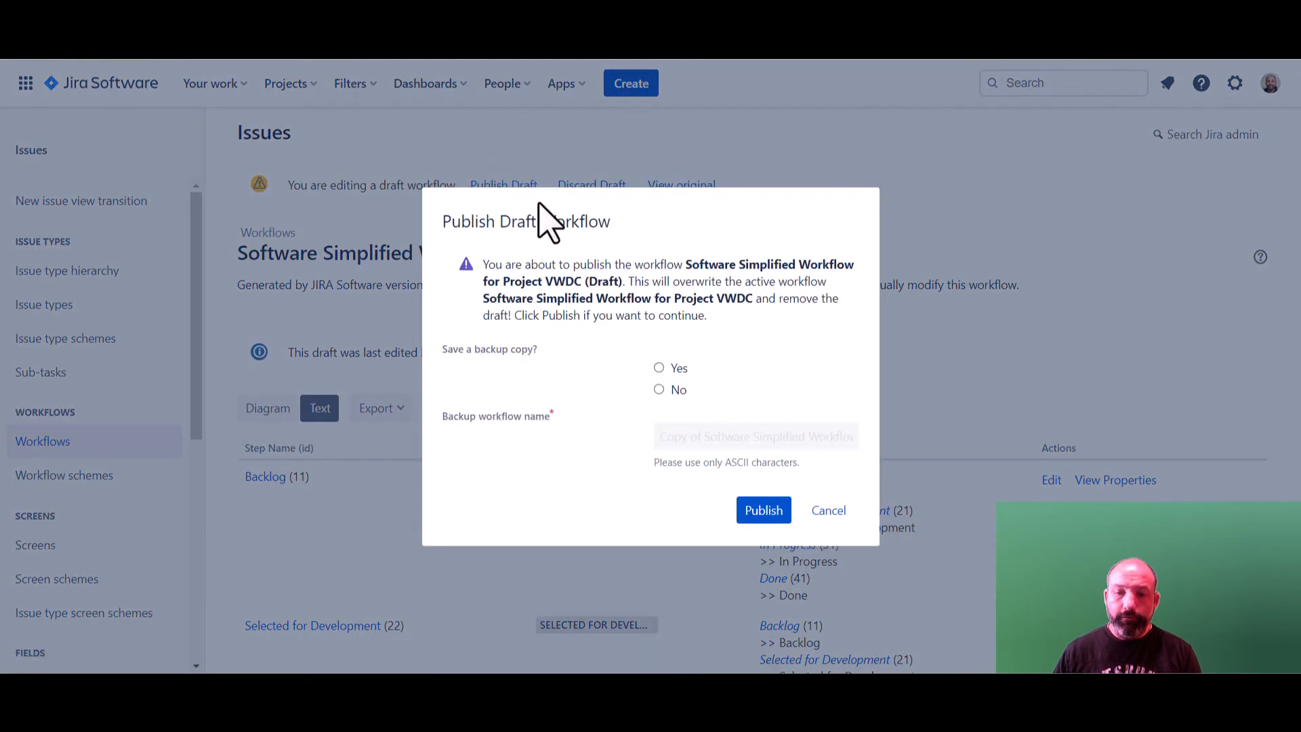
{"action": "left_click", "coordinate": [659, 390]}
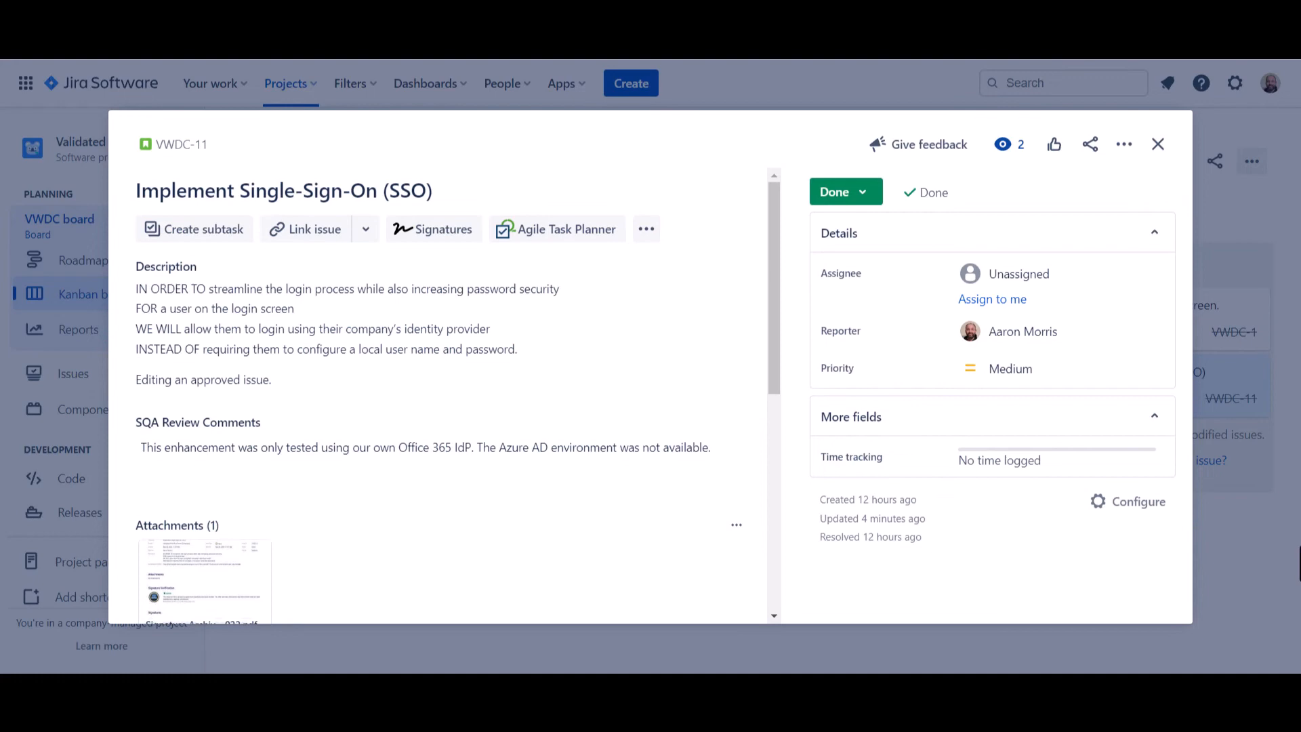
- Close the open SSO issue
{"action": "left_click", "coordinate": [1123, 144]}
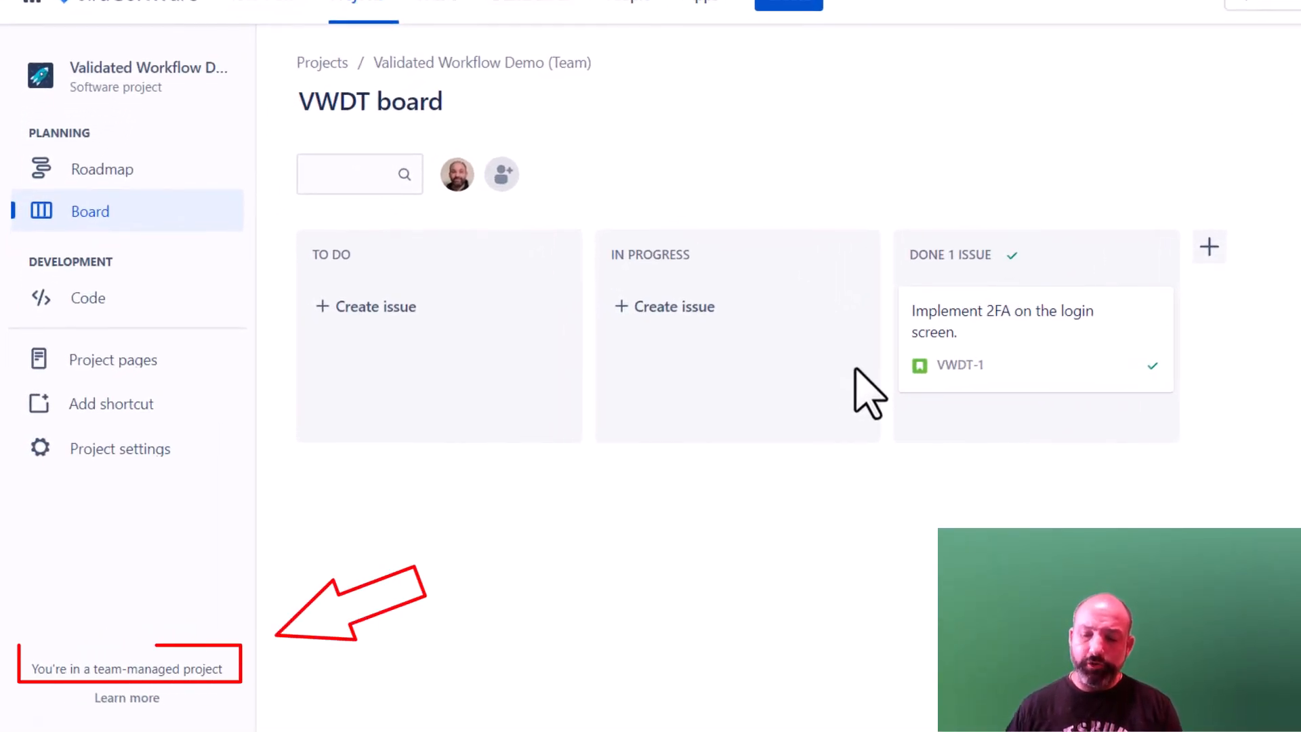
{"action": "mouse_move", "coordinate": [792, 555]}
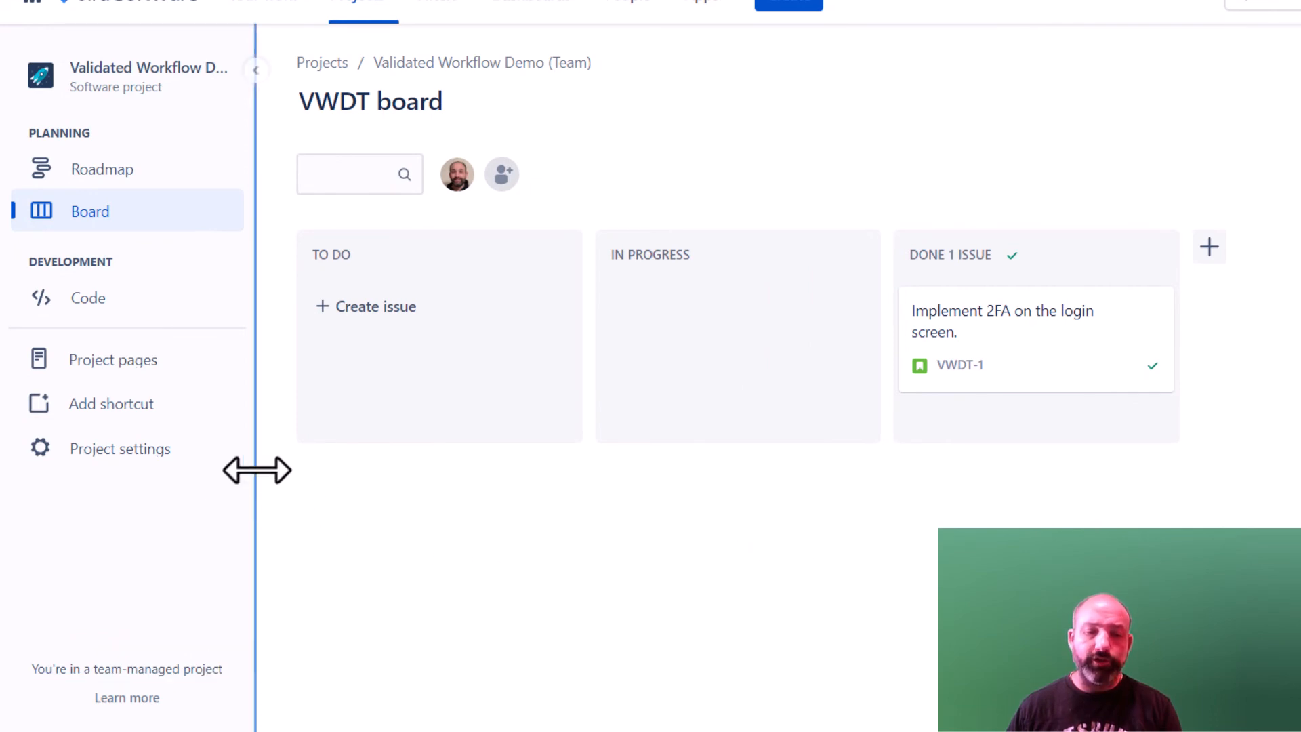
- Open the Story workflow editor from Project settings and show the Done status properties
{"action": "left_click", "coordinate": [120, 448]}
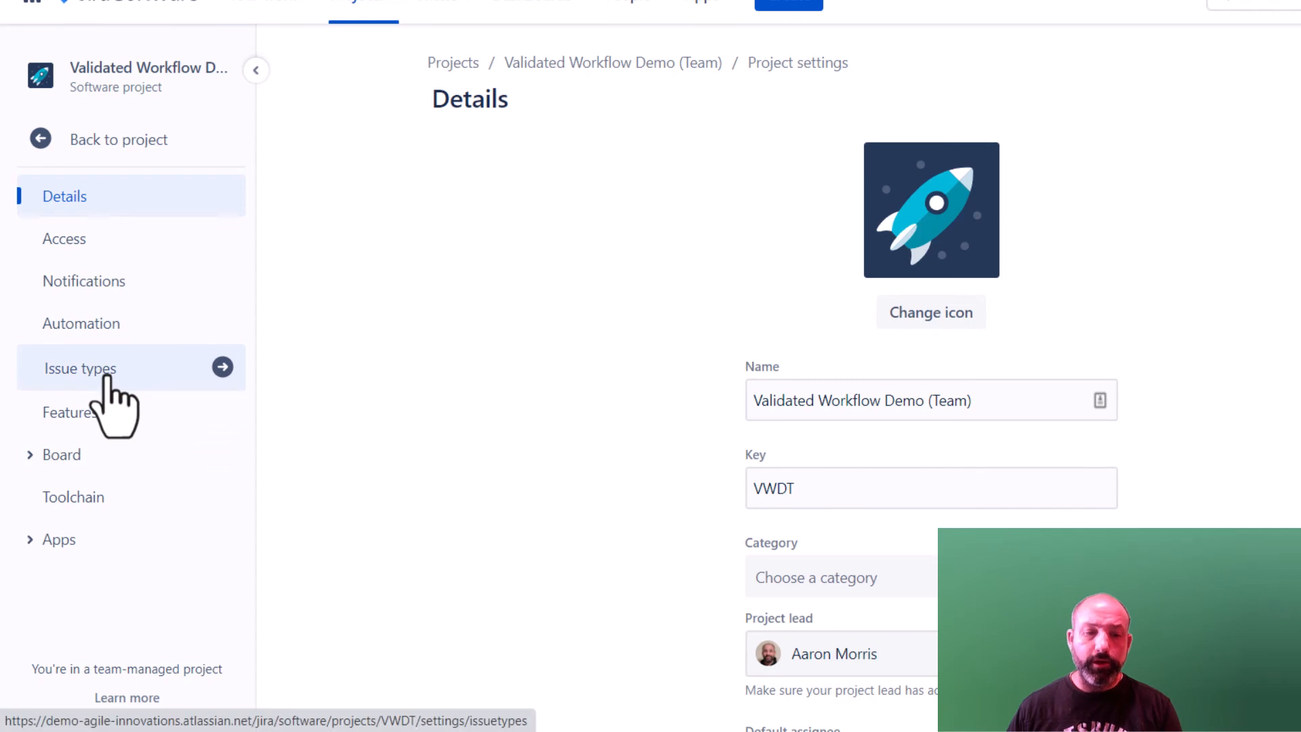
{"action": "left_click", "coordinate": [81, 367]}
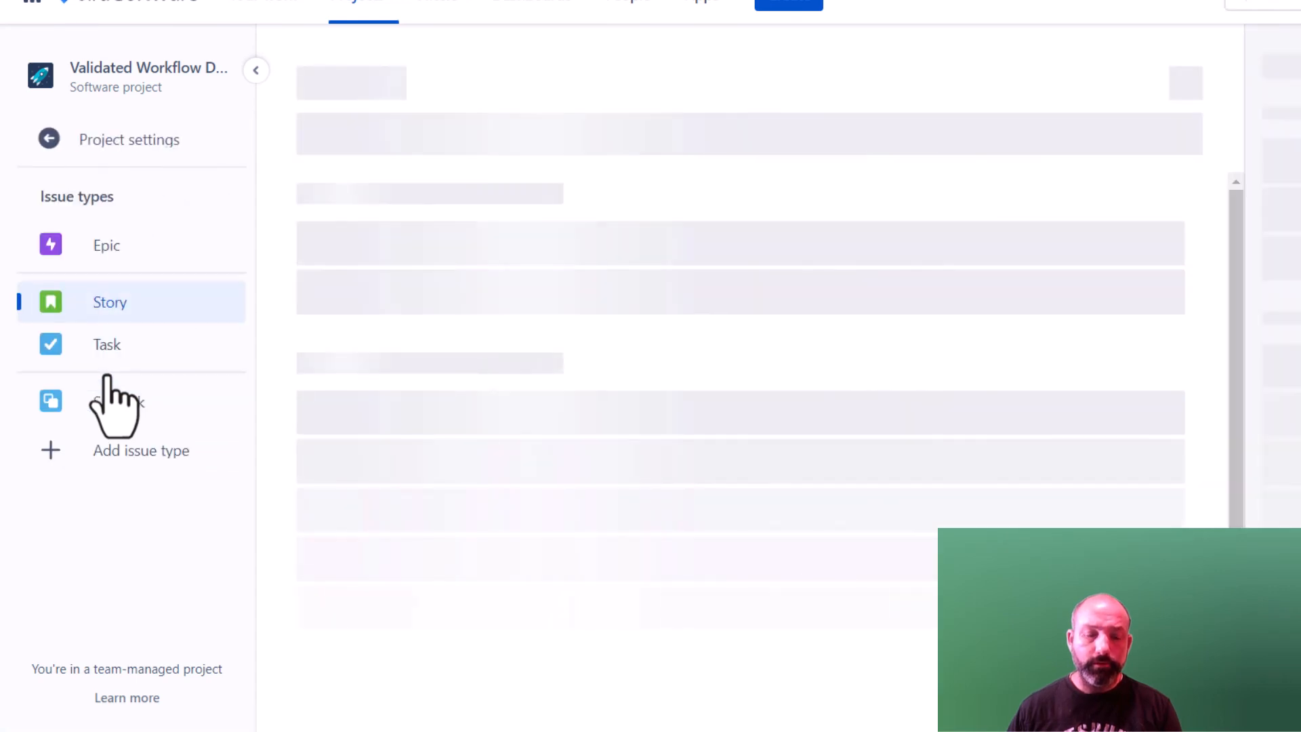
{"action": "left_click", "coordinate": [110, 301]}
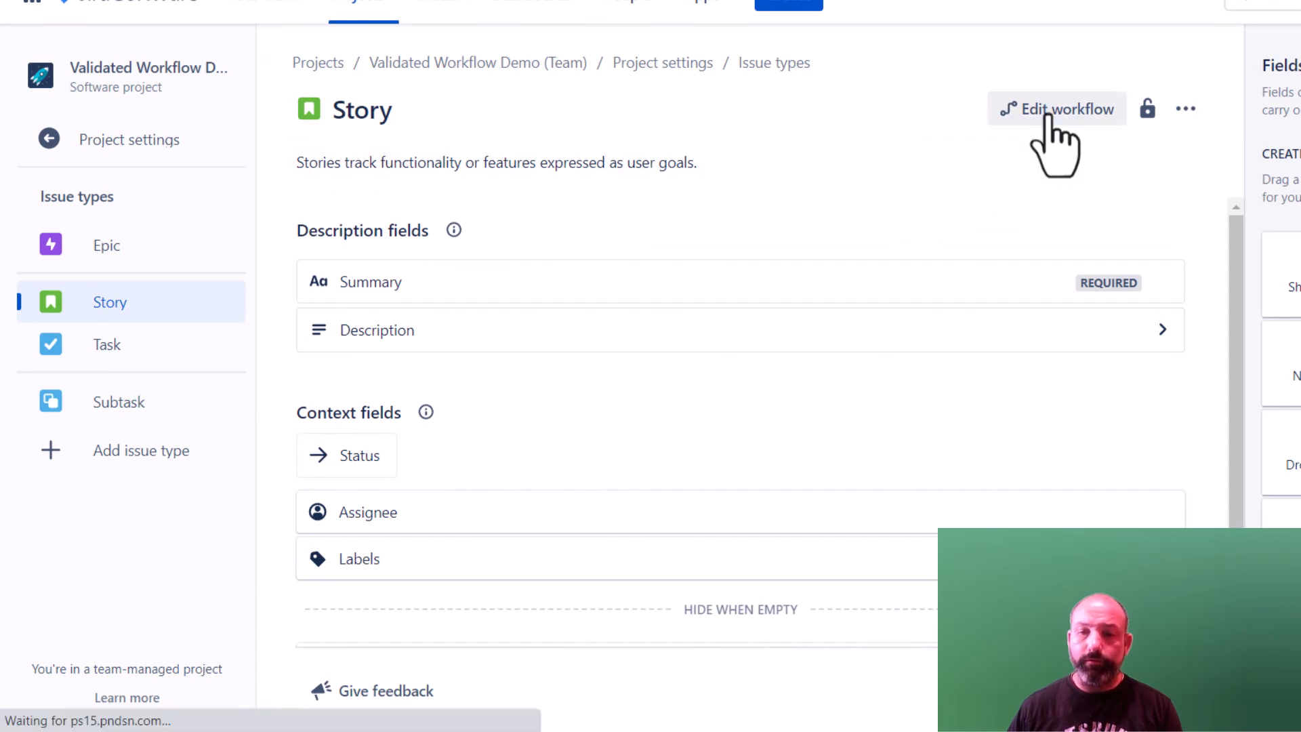
{"action": "left_click", "coordinate": [1056, 108]}
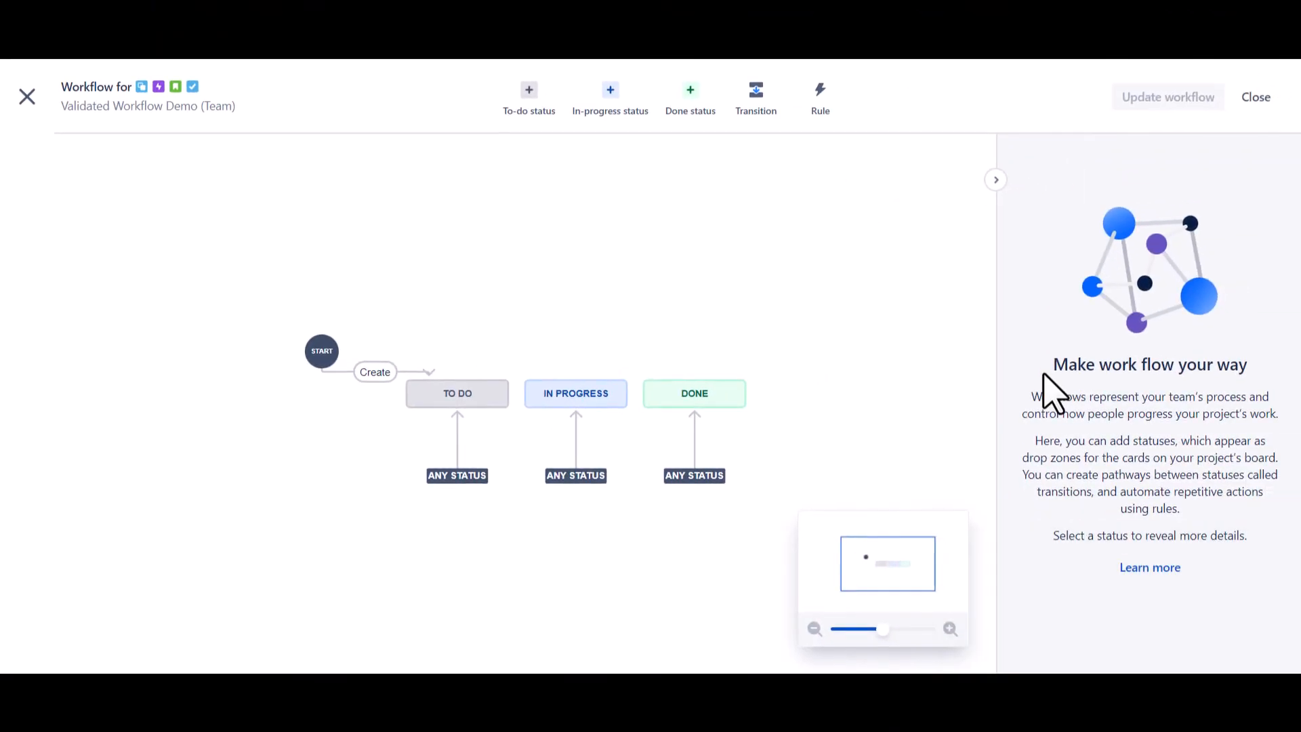
{"action": "left_click", "coordinate": [694, 393]}
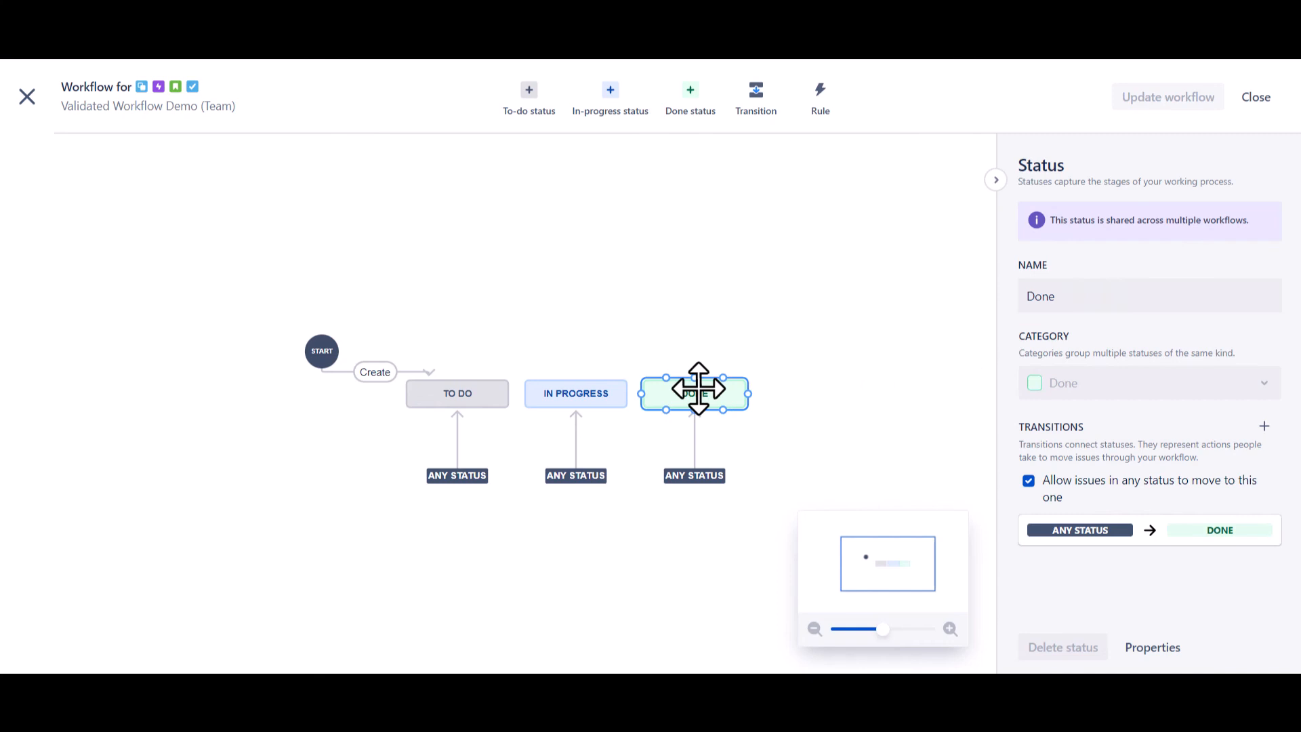
{"action": "left_click", "coordinate": [1152, 646]}
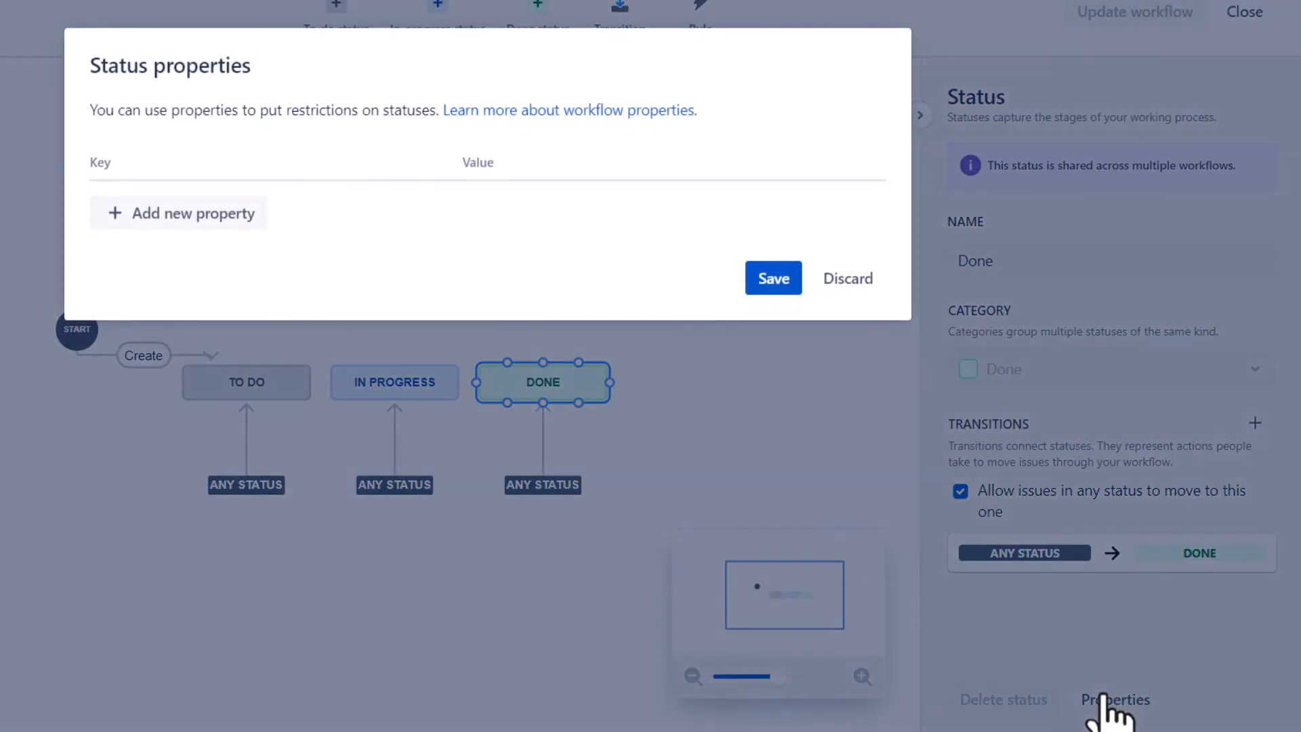